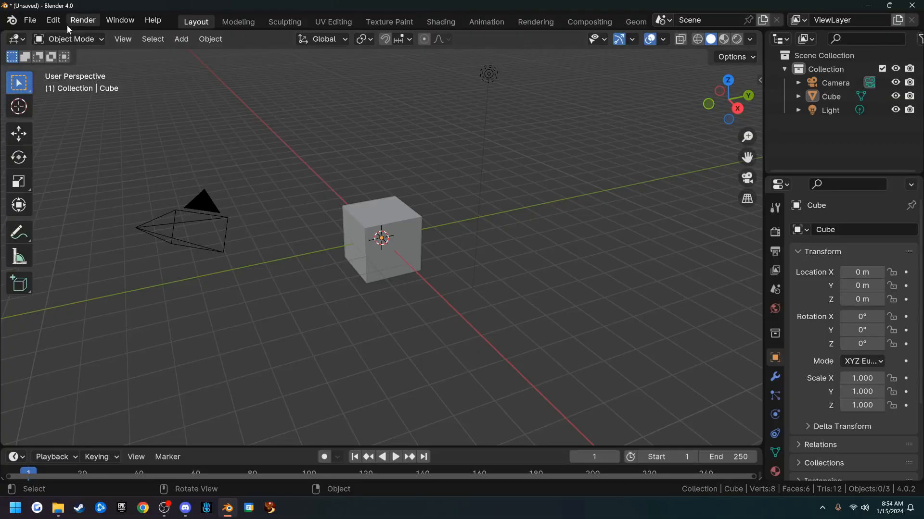
Step: Via Edit > Preferences, search and enable the Node Wrangler, LoopTools and Bool Tool add-ons
{"action": "left_click", "coordinate": [53, 21]}
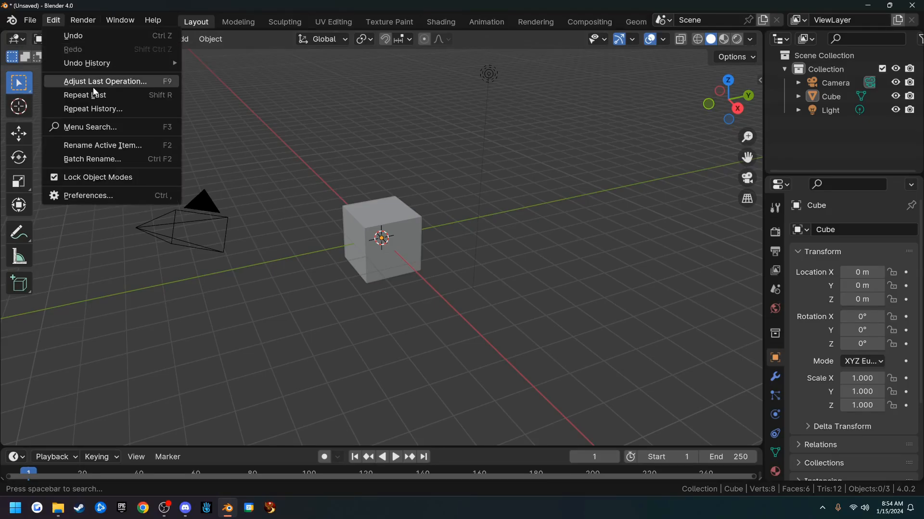
{"action": "mouse_move", "coordinate": [61, 35]}
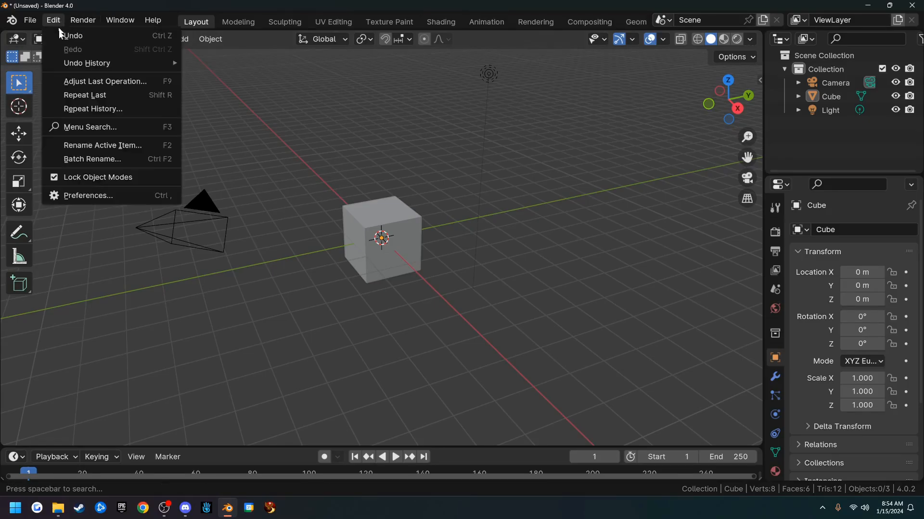
{"action": "left_click", "coordinate": [87, 195]}
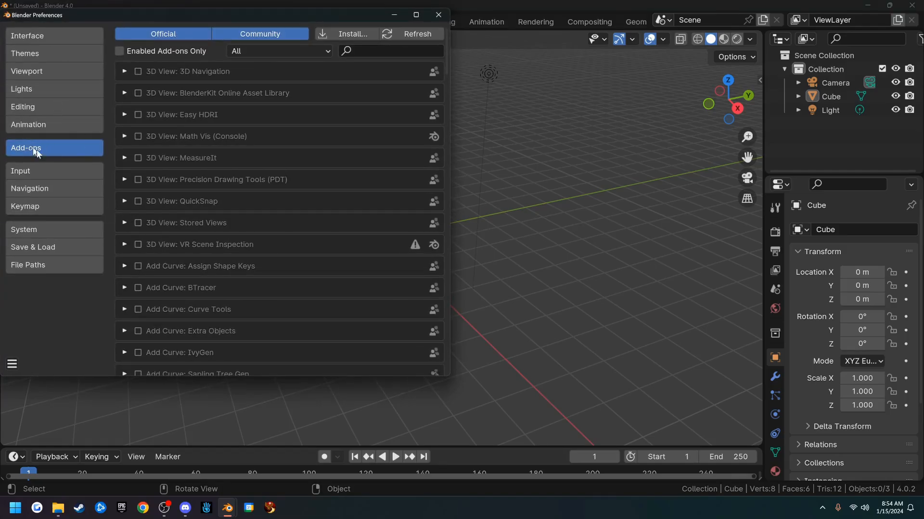
{"action": "mouse_move", "coordinate": [64, 154]}
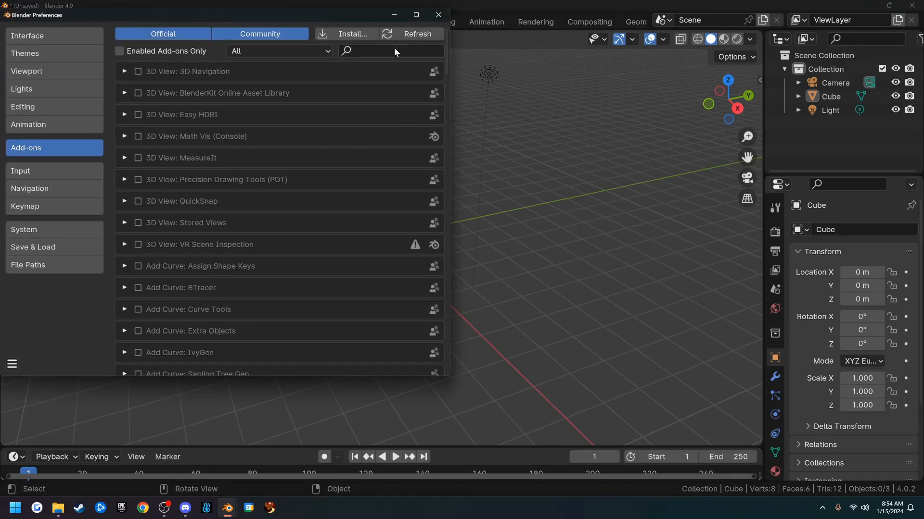
{"action": "type", "text": "node"}
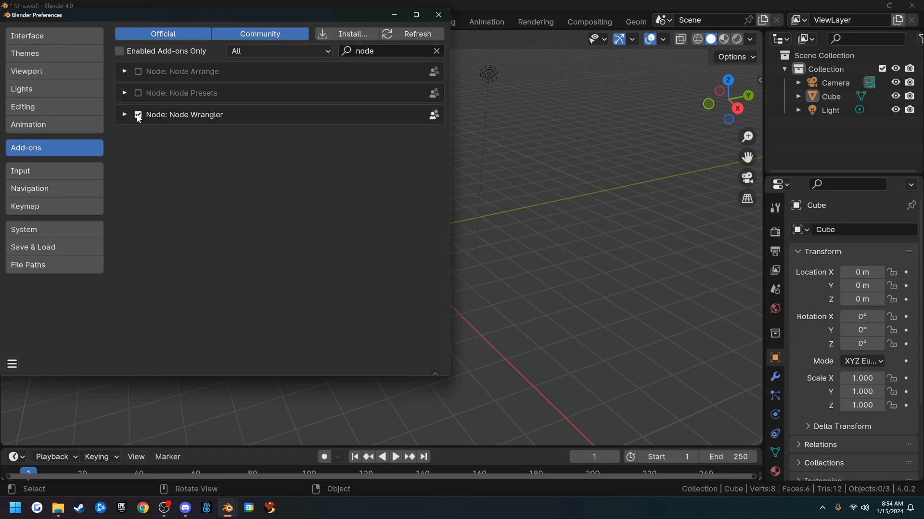
{"action": "left_click", "coordinate": [137, 114]}
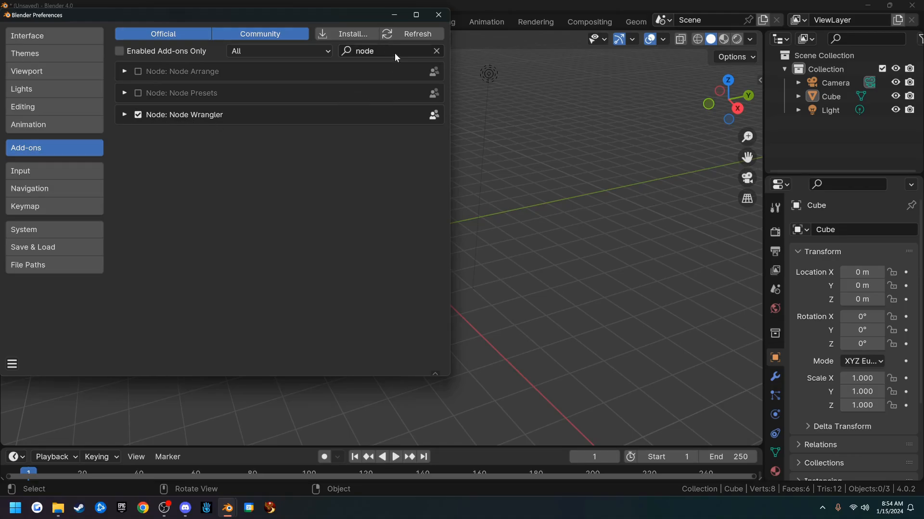
{"action": "left_click", "coordinate": [389, 51]}
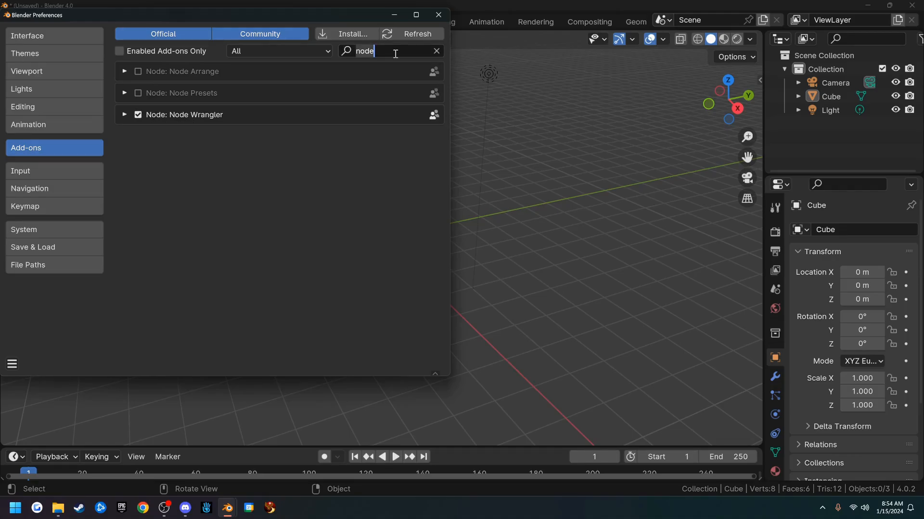
{"action": "type", "text": "loop"}
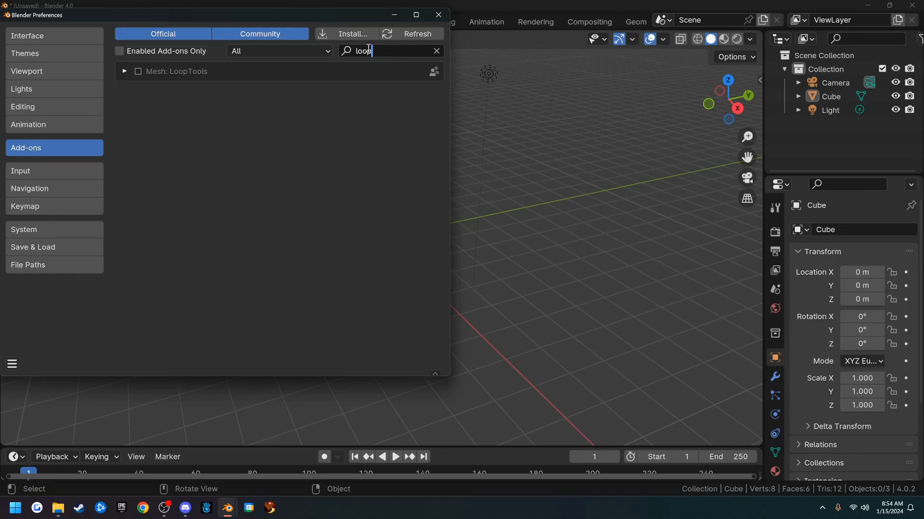
{"action": "left_click", "coordinate": [138, 71]}
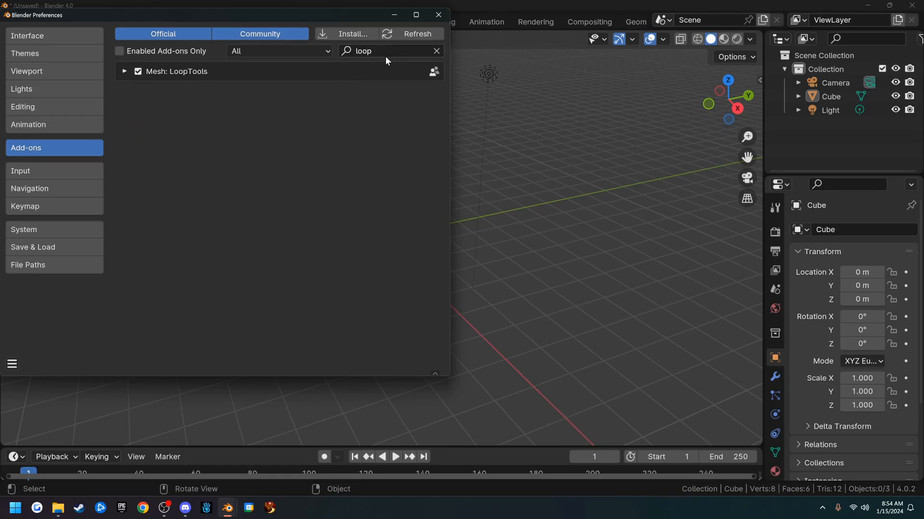
{"action": "left_click", "coordinate": [383, 51]}
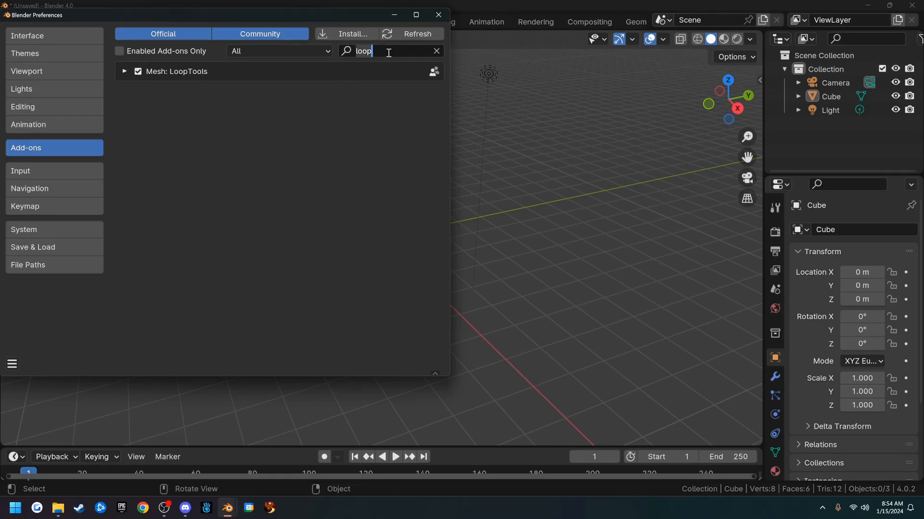
{"action": "type", "text": "book"}
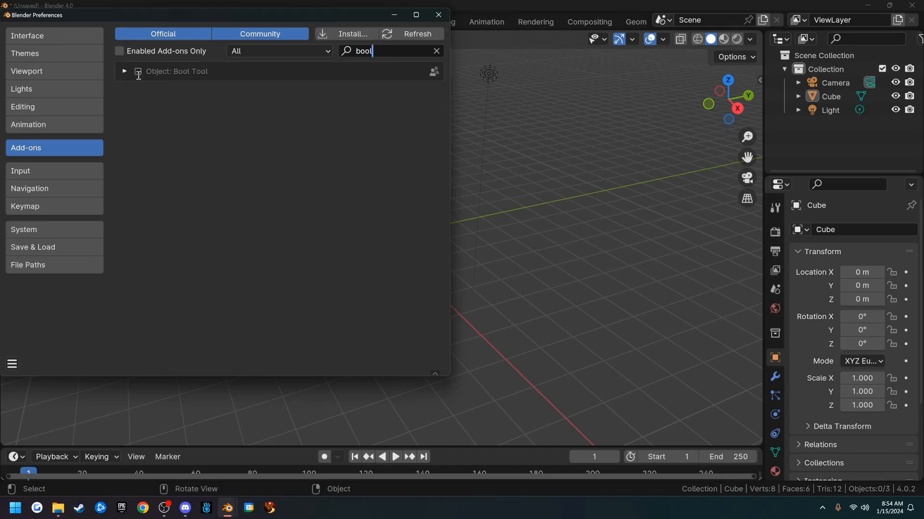
{"action": "left_click", "coordinate": [138, 72]}
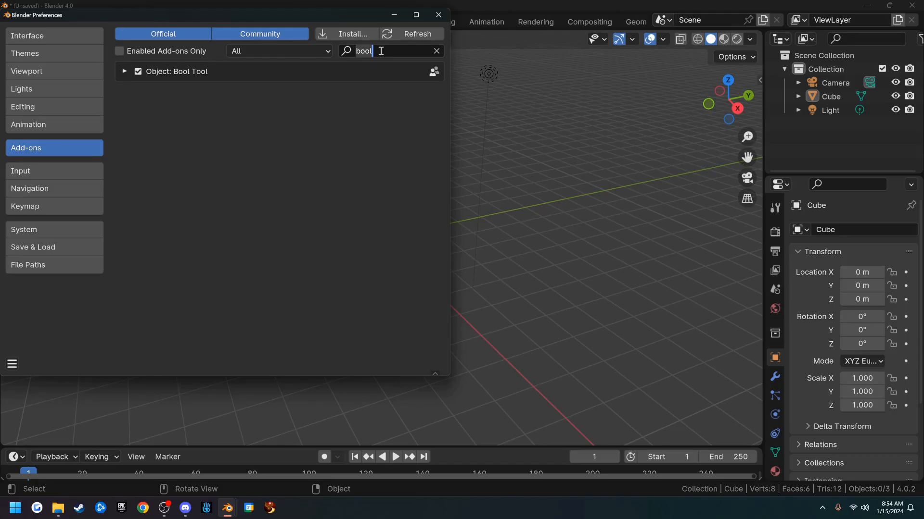
Step: Search and enable the tinyCAD Mesh tools, Modifier Tools and F2 add-ons
{"action": "type", "text": "tinyt"}
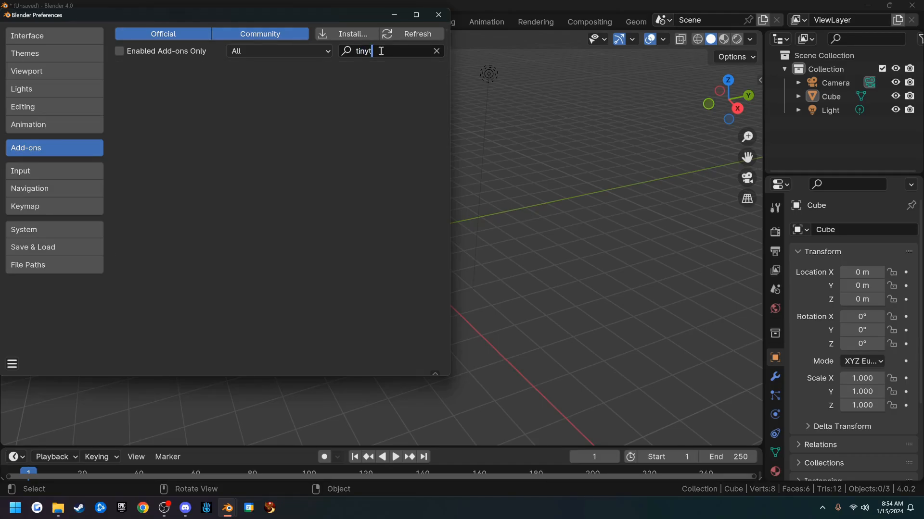
{"action": "key", "text": "backspace"}
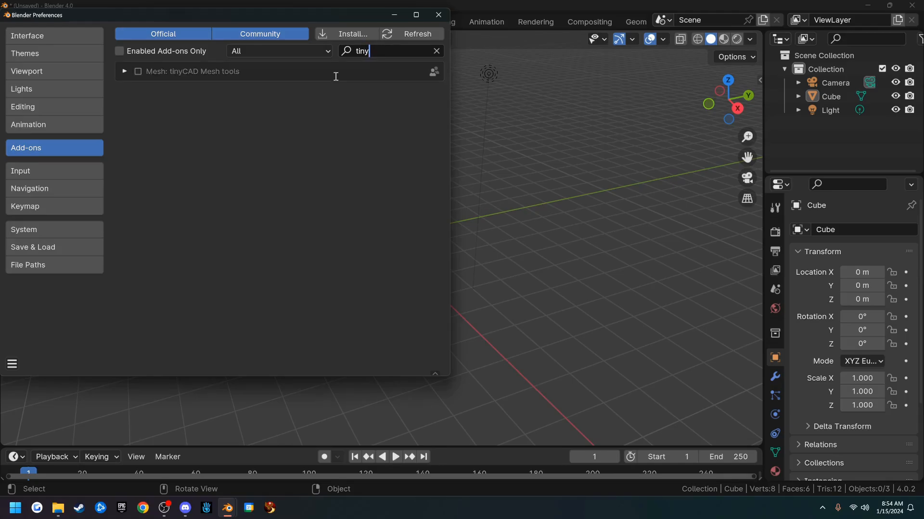
{"action": "left_click", "coordinate": [137, 71]}
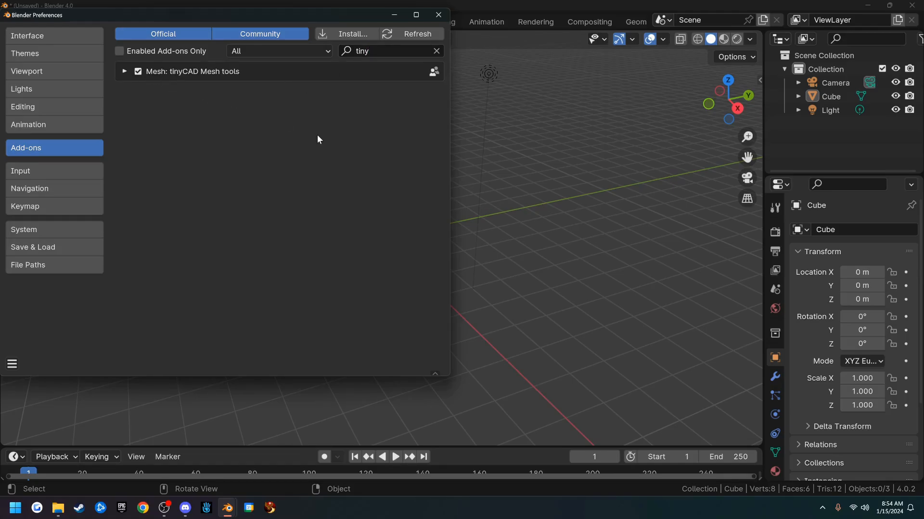
{"action": "left_click", "coordinate": [389, 51]}
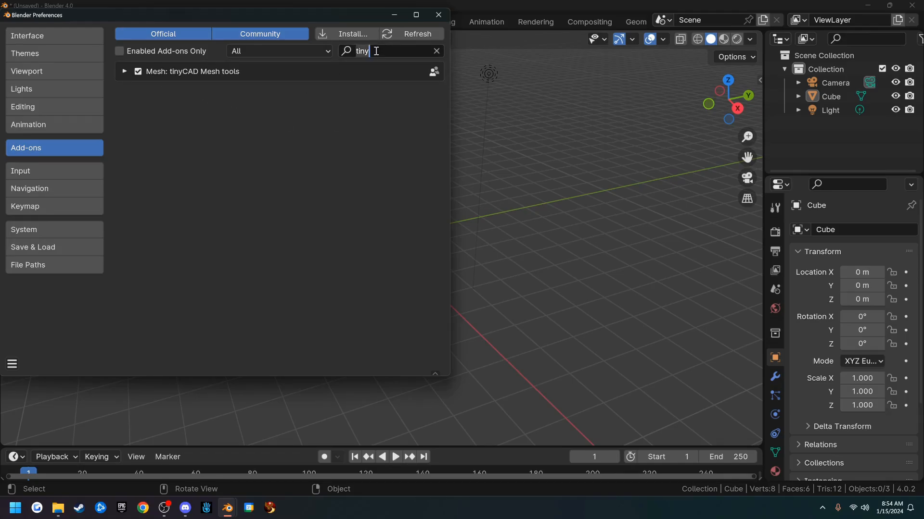
{"action": "type", "text": "modif"}
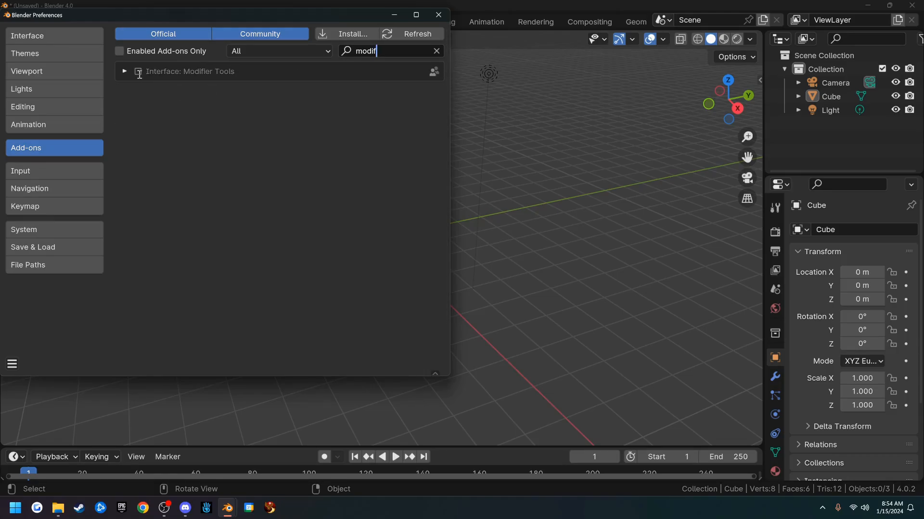
{"action": "left_click", "coordinate": [137, 72]}
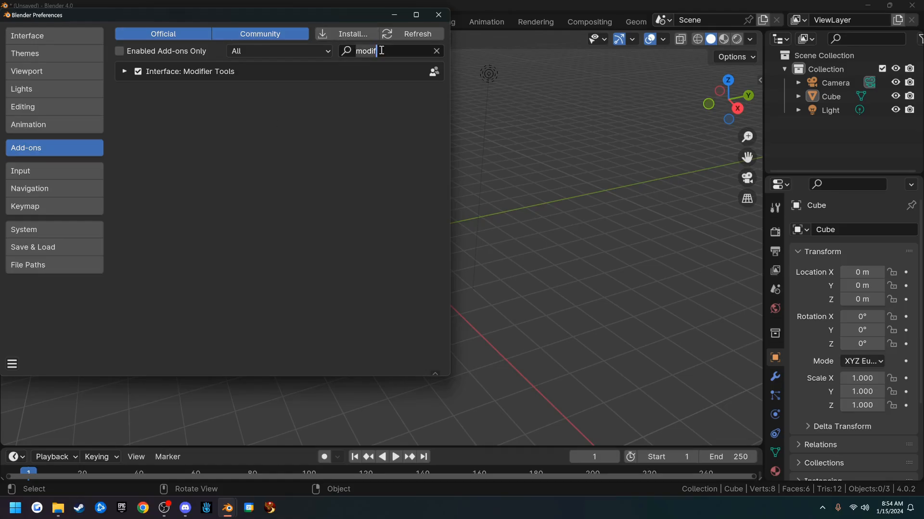
{"action": "type", "text": "f2"}
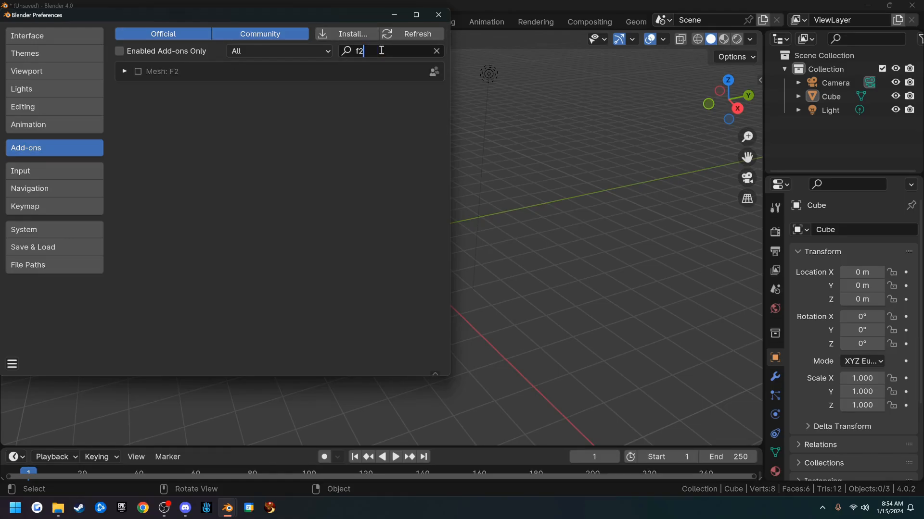
{"action": "left_click", "coordinate": [138, 71]}
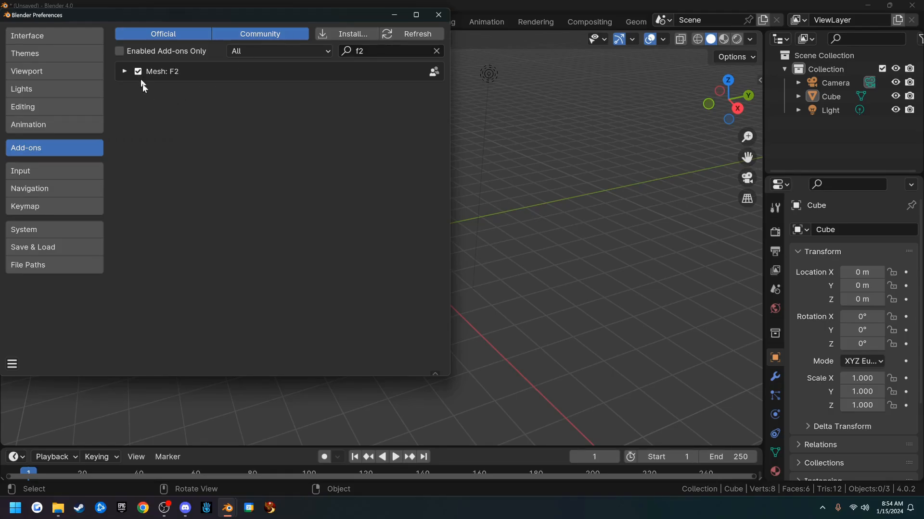
{"action": "left_click", "coordinate": [386, 51]}
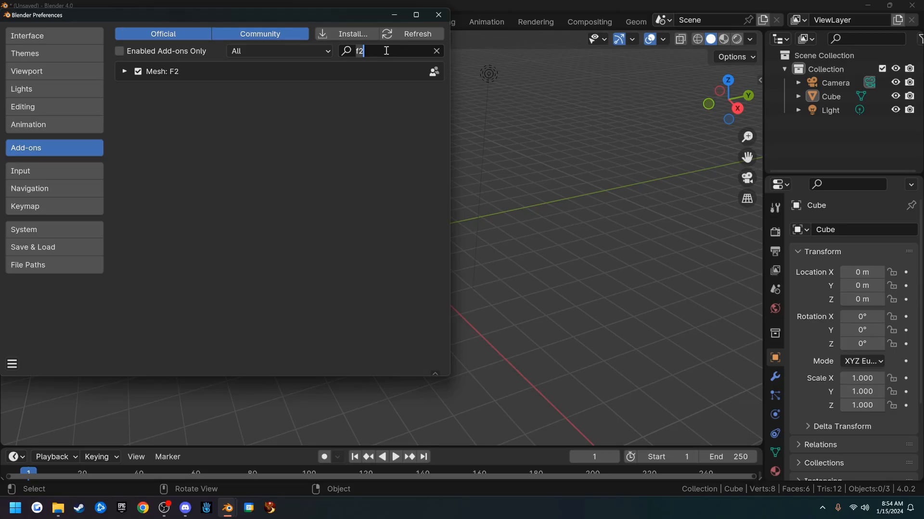
Step: Search 'extra' and enable Add Curve: Extra Objects, Add Light: Extra Lights and Add Mesh: Extra Objects
{"action": "type", "text": "extra"}
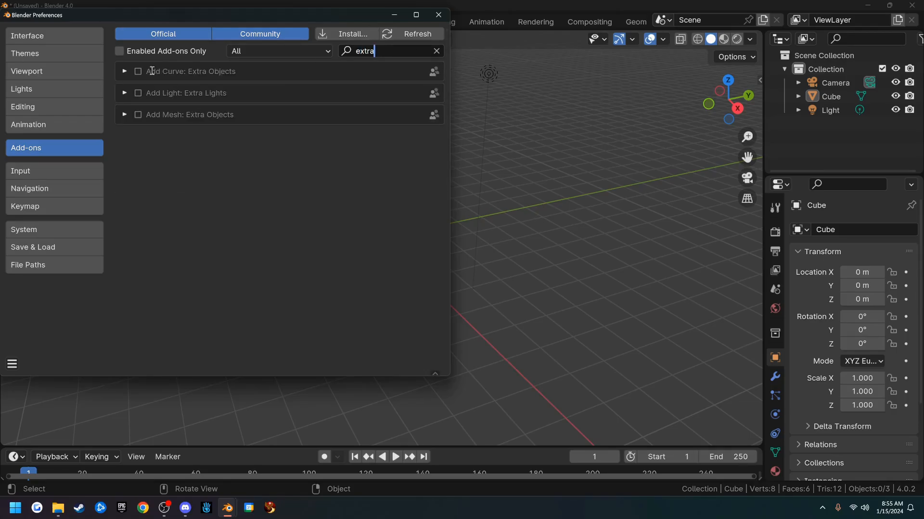
{"action": "left_click", "coordinate": [137, 71]}
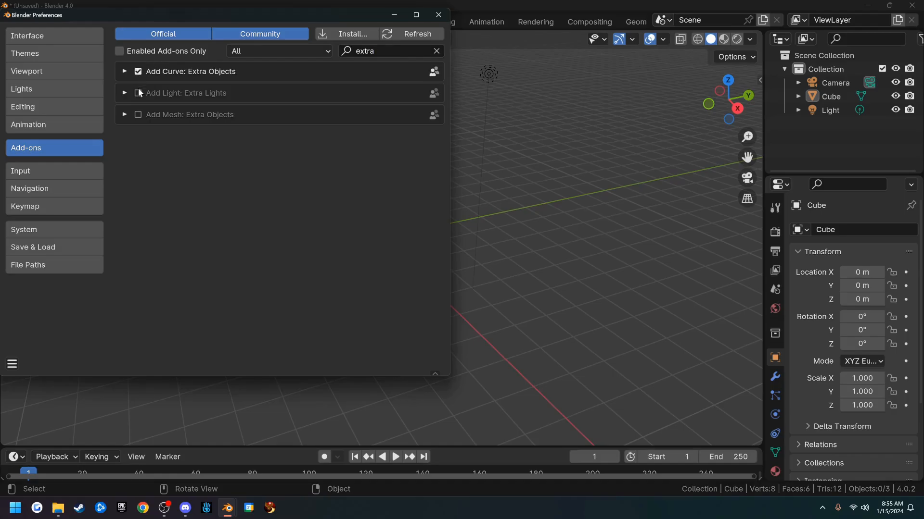
{"action": "left_click", "coordinate": [137, 93]}
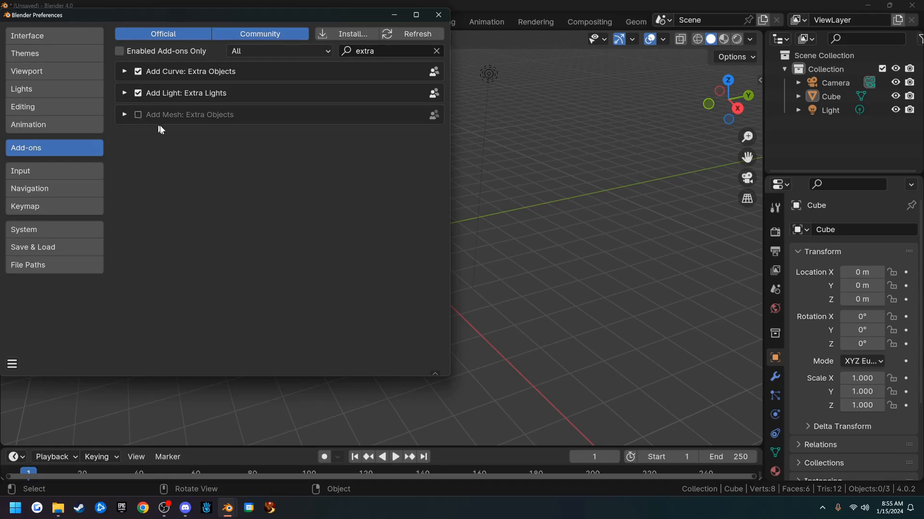
{"action": "left_click", "coordinate": [137, 114]}
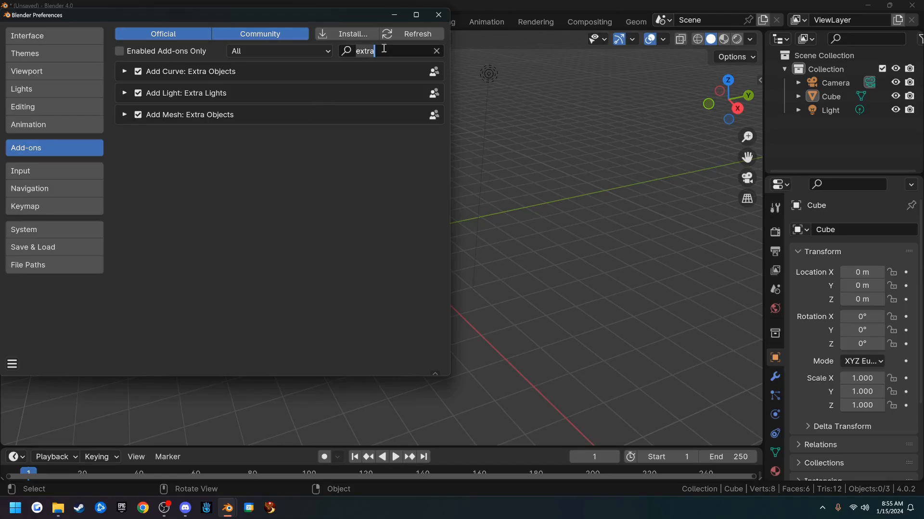
Step: Enable the Bsurfaces GPL Edition and Import Images as Planes add-ons
{"action": "type", "text": "surf"}
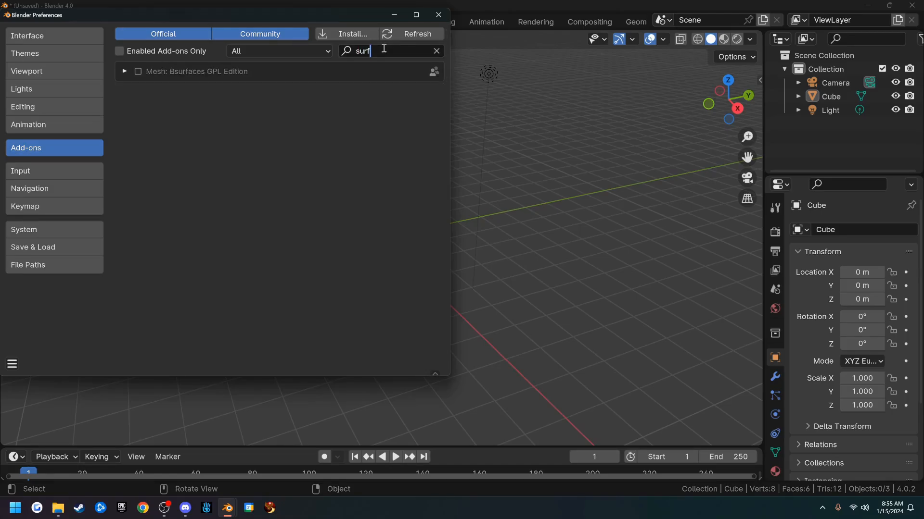
{"action": "mouse_move", "coordinate": [204, 78]}
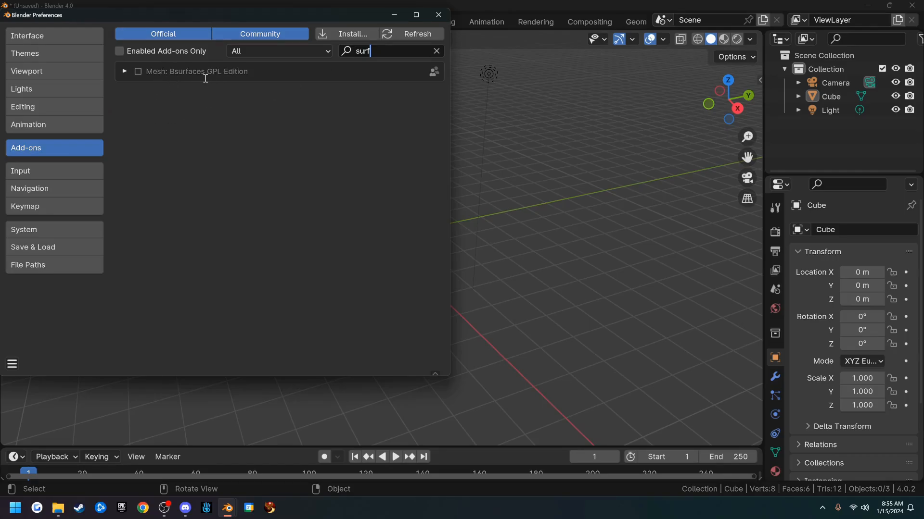
{"action": "left_click", "coordinate": [138, 71]}
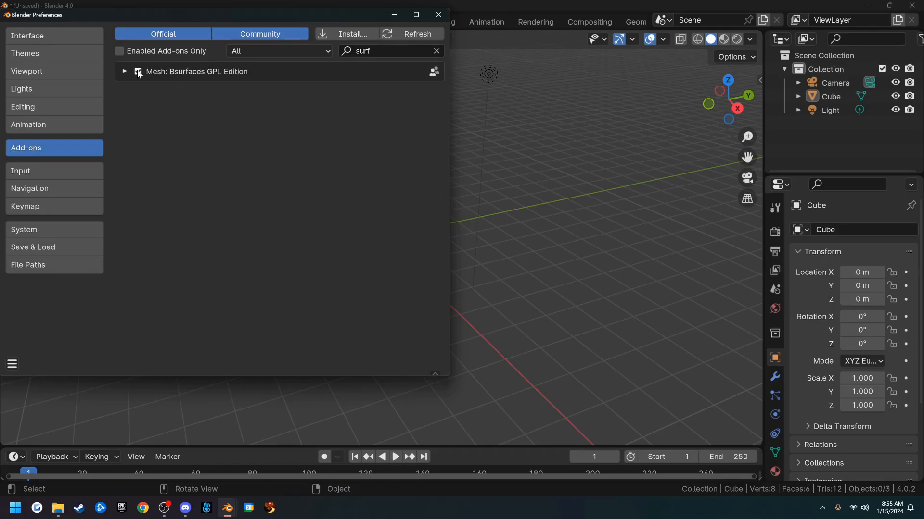
{"action": "left_click", "coordinate": [137, 71]}
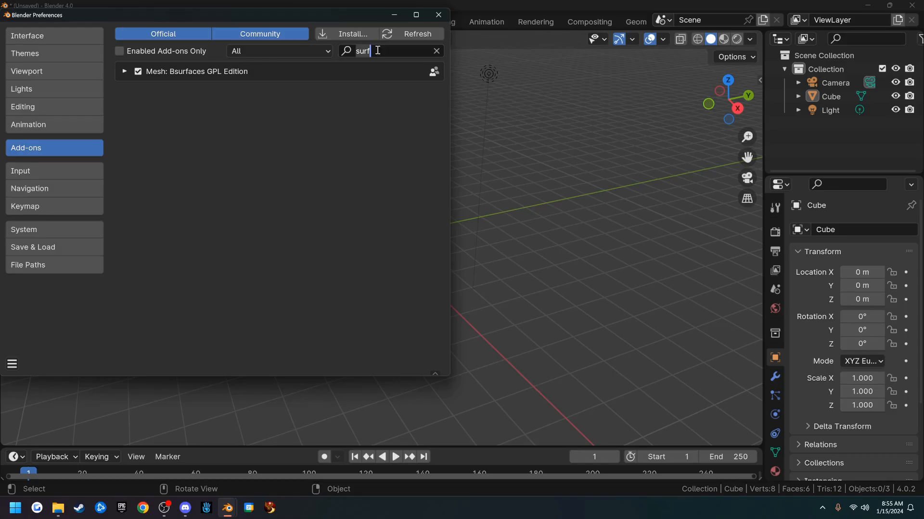
{"action": "type", "text": "imag"}
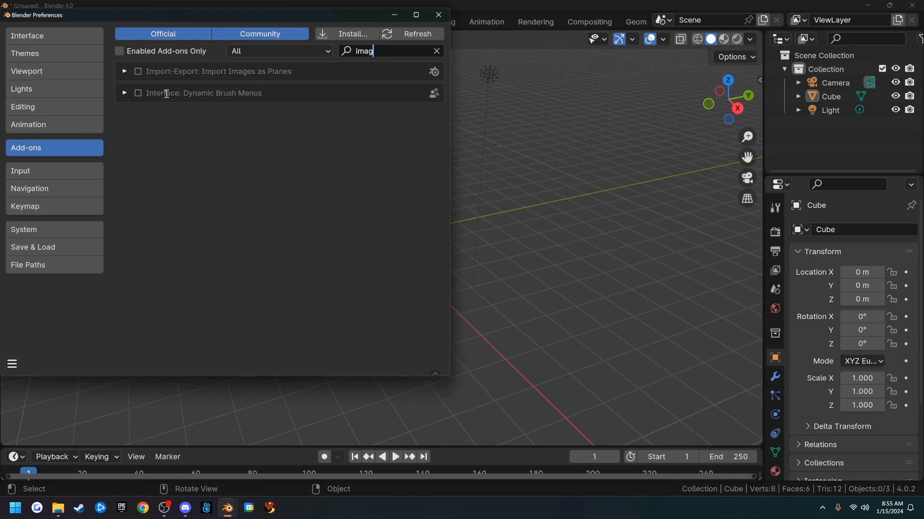
{"action": "mouse_move", "coordinate": [147, 70]}
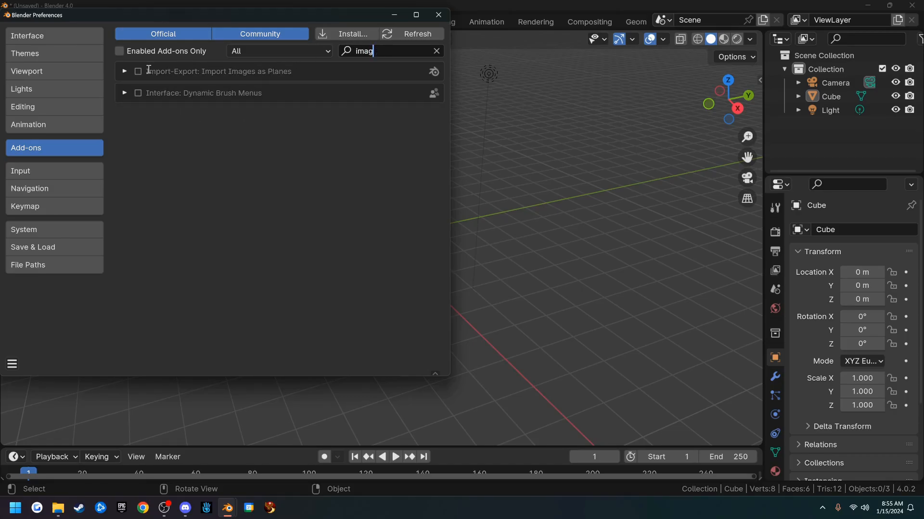
{"action": "left_click", "coordinate": [137, 71]}
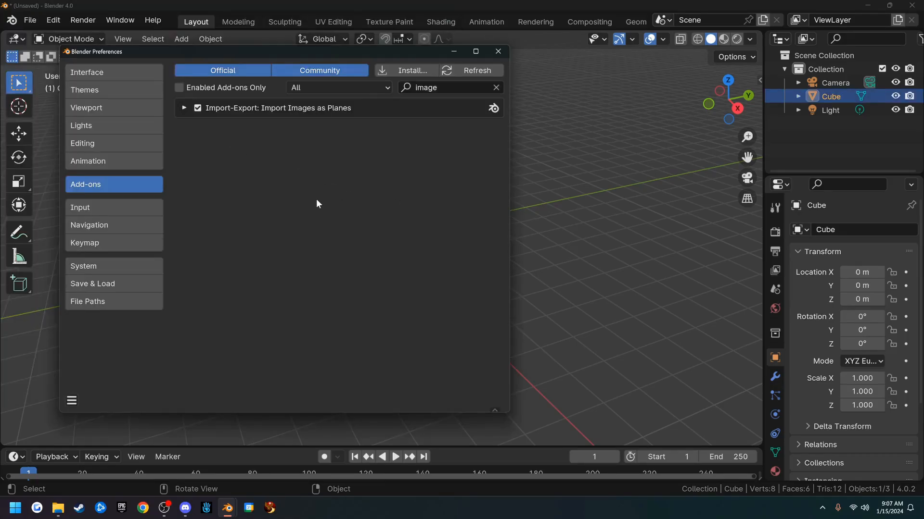
{"action": "mouse_move", "coordinate": [295, 201]}
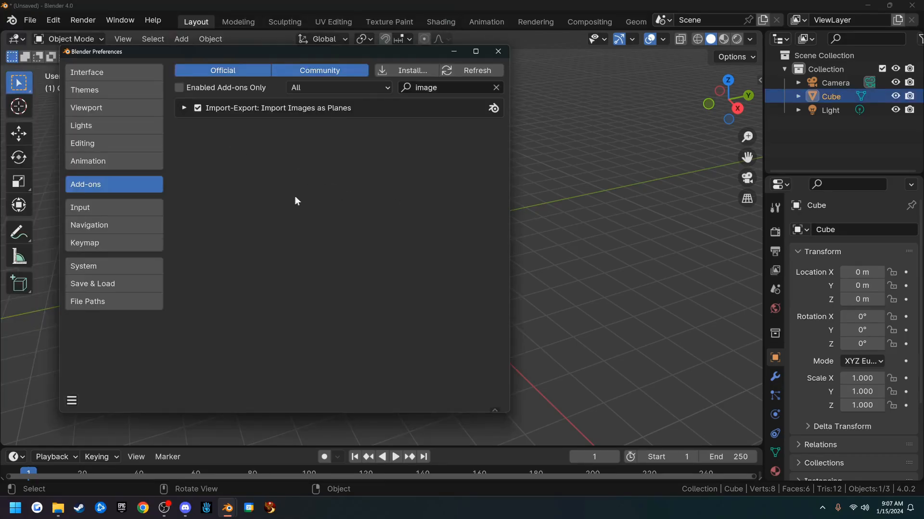
Step: Expand the Import Images as Planes details and confirm its entry under File > Import
{"action": "left_click", "coordinate": [184, 107]}
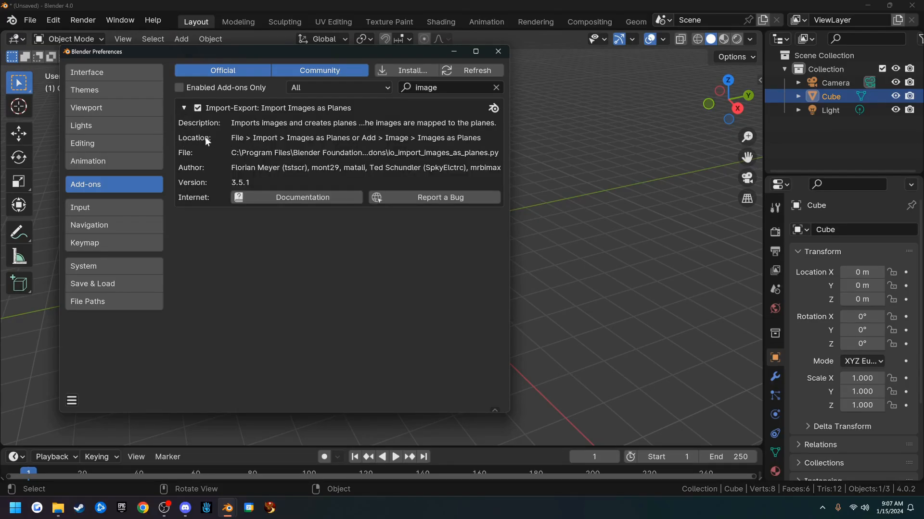
{"action": "mouse_move", "coordinate": [336, 142]}
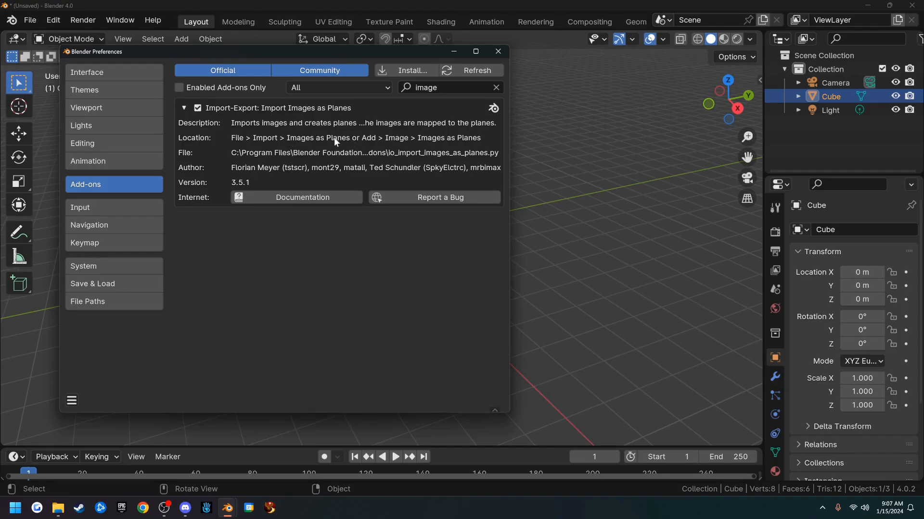
{"action": "left_click", "coordinate": [29, 19]}
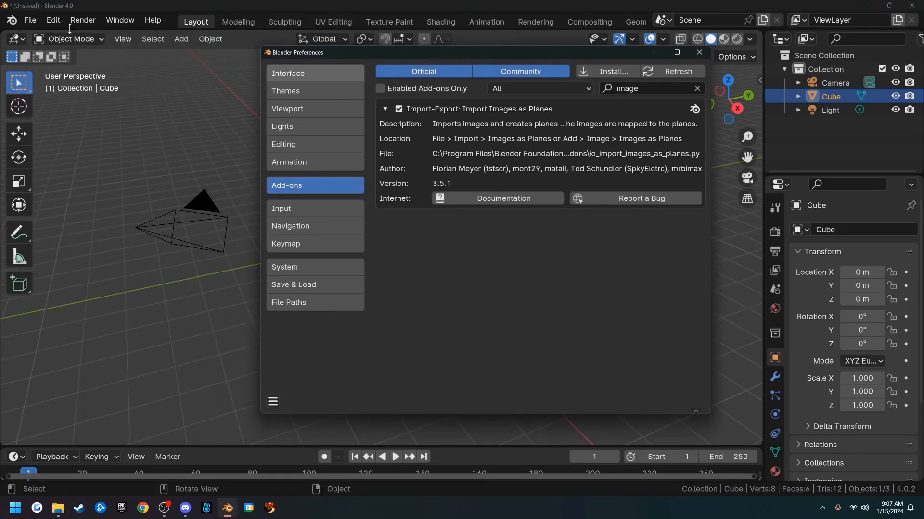
{"action": "left_click", "coordinate": [29, 19]}
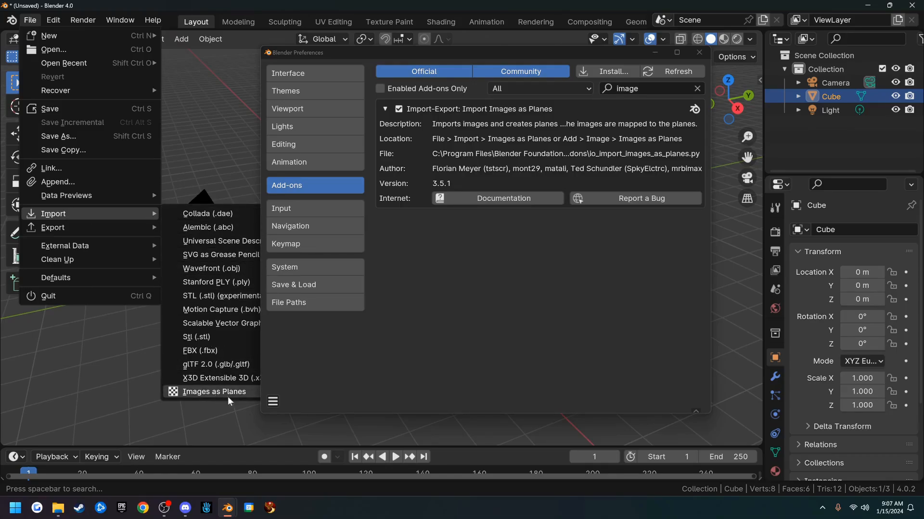
{"action": "mouse_move", "coordinate": [213, 392]}
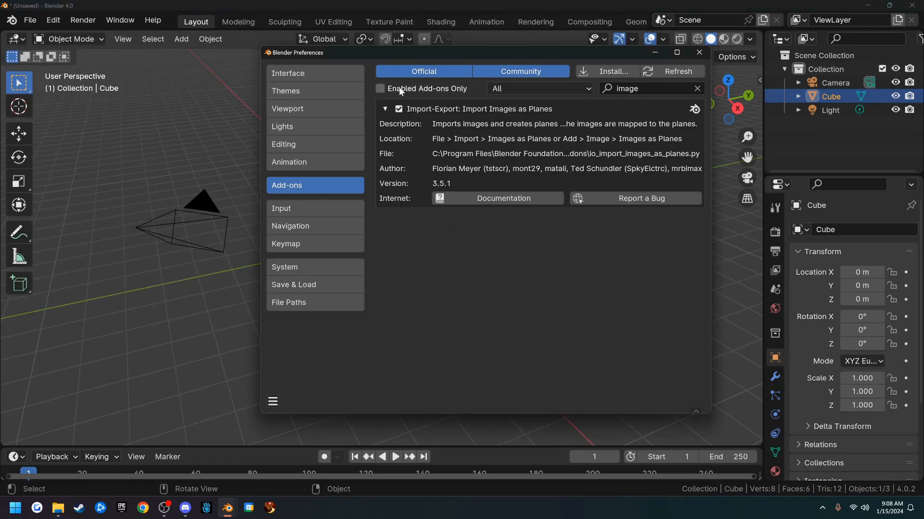
Step: Filter the list to enabled add-ons only and expand the Add Curve: Extra Objects details
{"action": "left_click", "coordinate": [380, 89]}
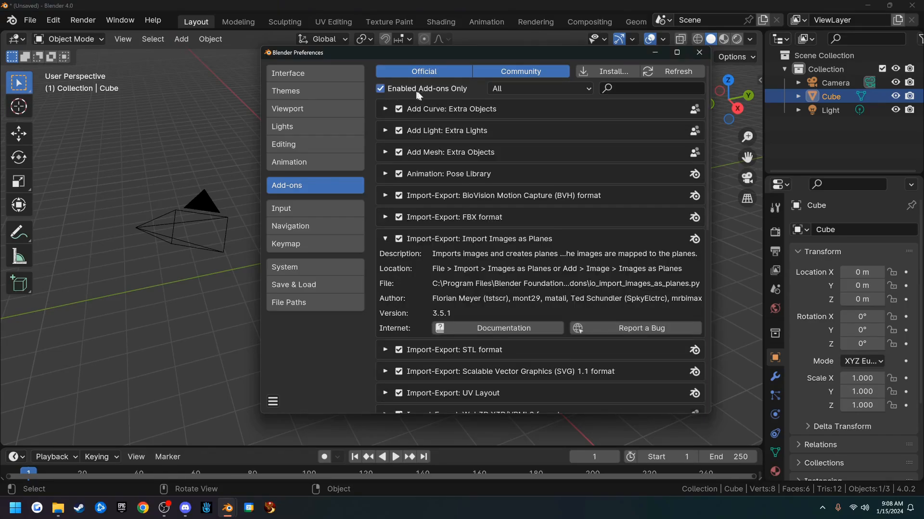
{"action": "left_click", "coordinate": [385, 239]}
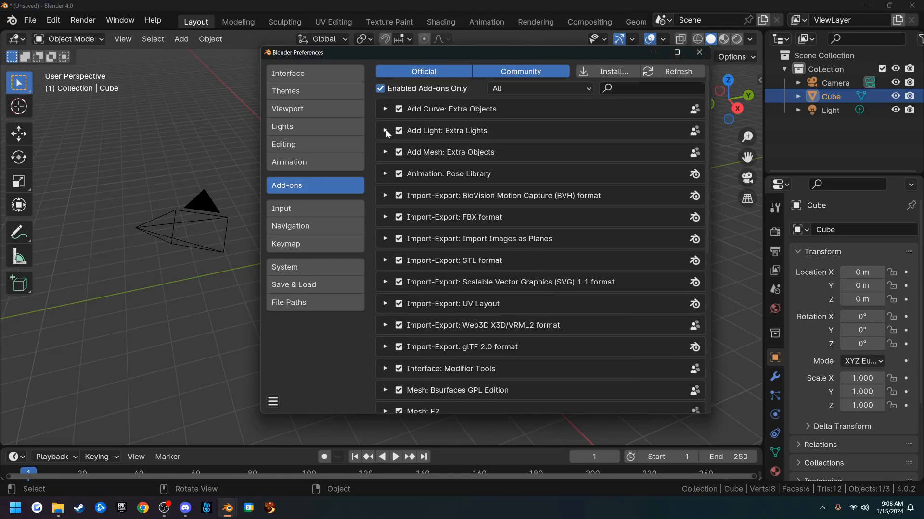
{"action": "left_click", "coordinate": [386, 109]}
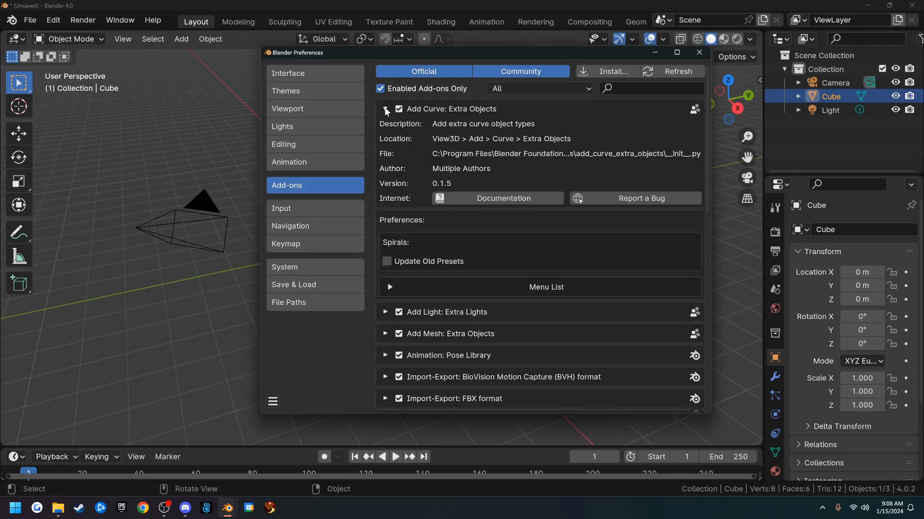
{"action": "left_click", "coordinate": [385, 109]}
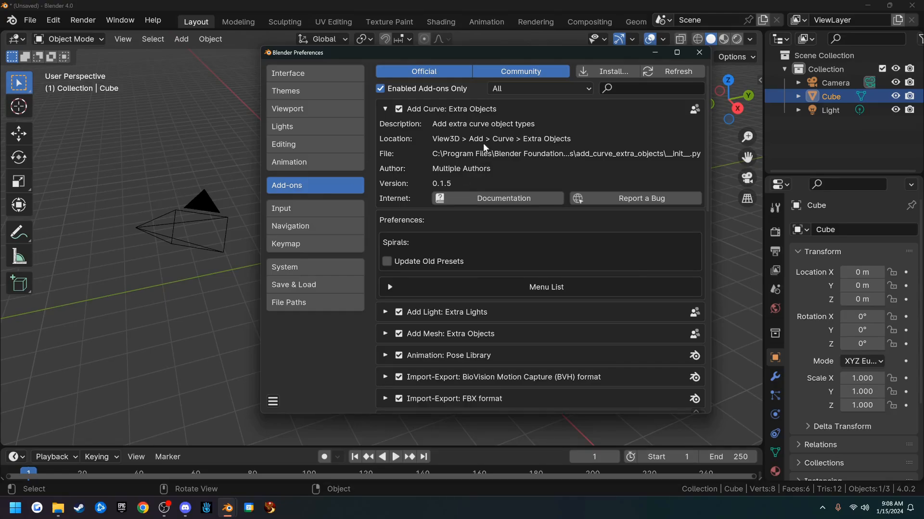
Step: Check the Add menu and the N sidebar to see where the extra objects appear
{"action": "left_click", "coordinate": [181, 38]}
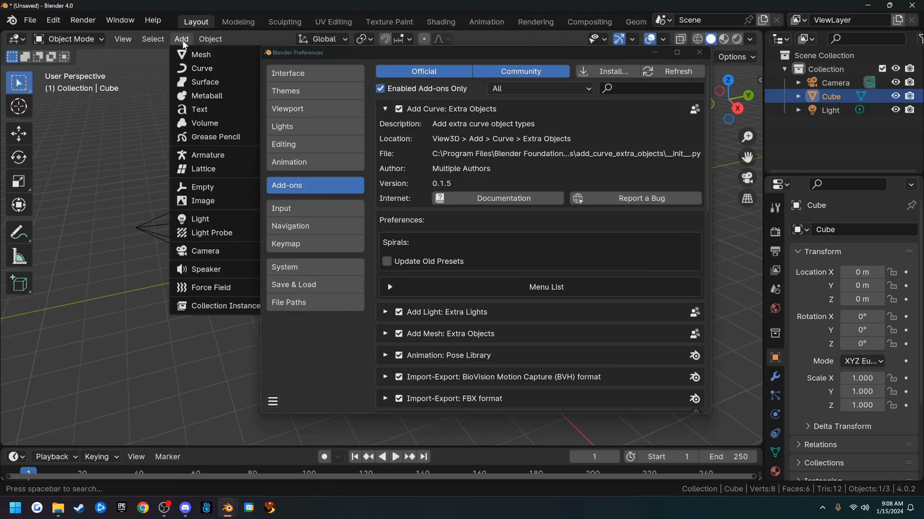
{"action": "mouse_move", "coordinate": [202, 69]}
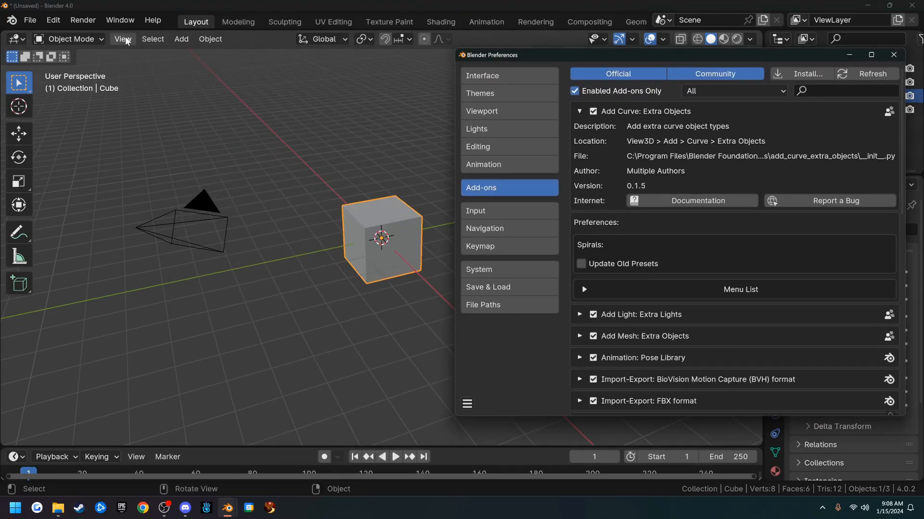
{"action": "left_click", "coordinate": [181, 39]}
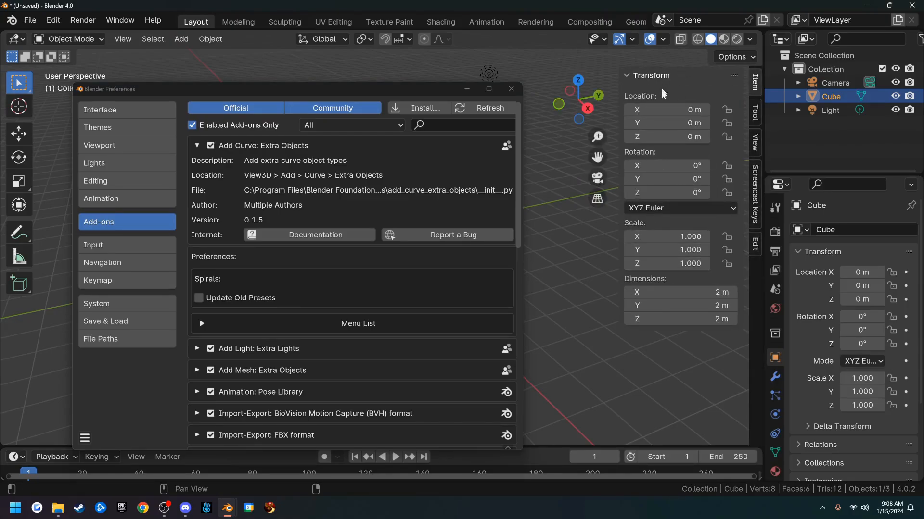
{"action": "left_click", "coordinate": [754, 111]}
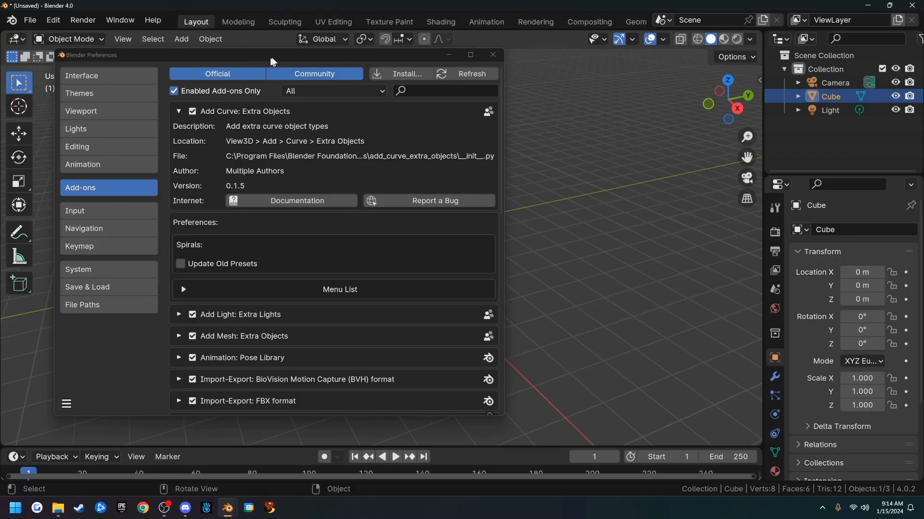
{"action": "mouse_move", "coordinate": [492, 55]}
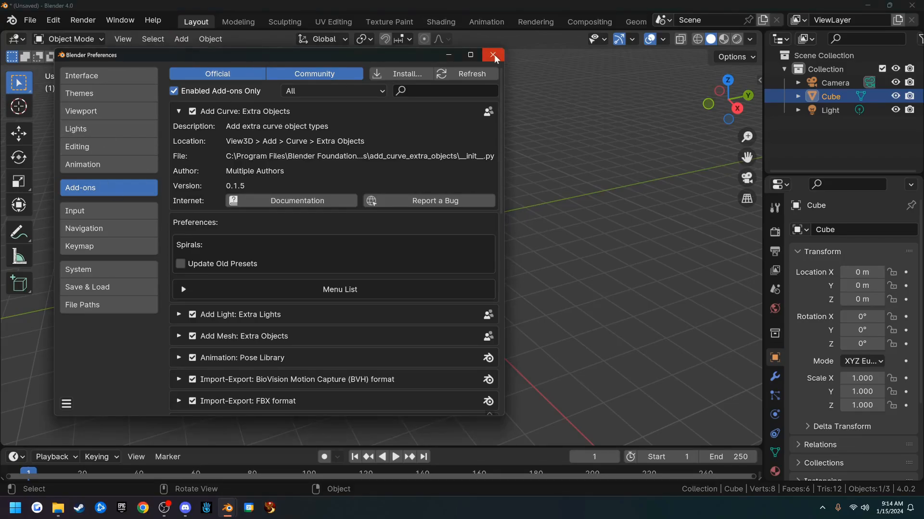
Step: Save the preferences from the hamburger menu and close the Preferences window
{"action": "left_click", "coordinate": [66, 404]}
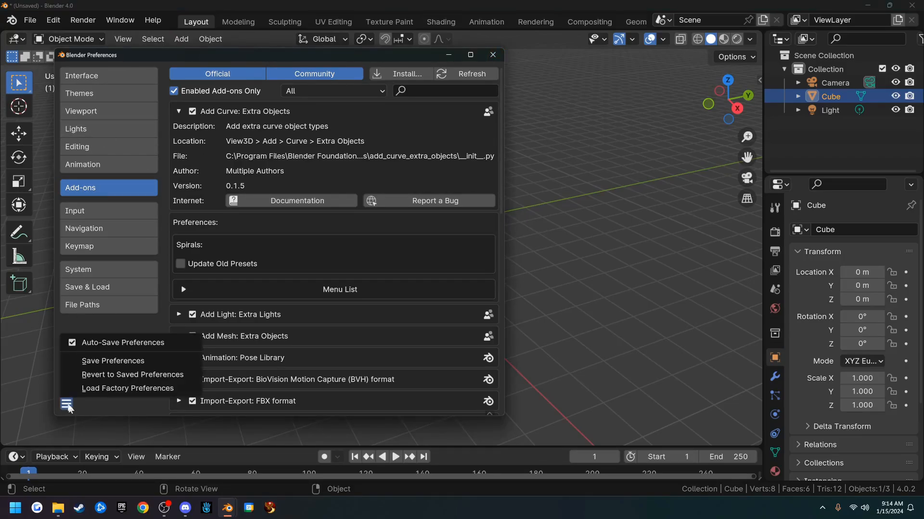
{"action": "mouse_move", "coordinate": [113, 361]}
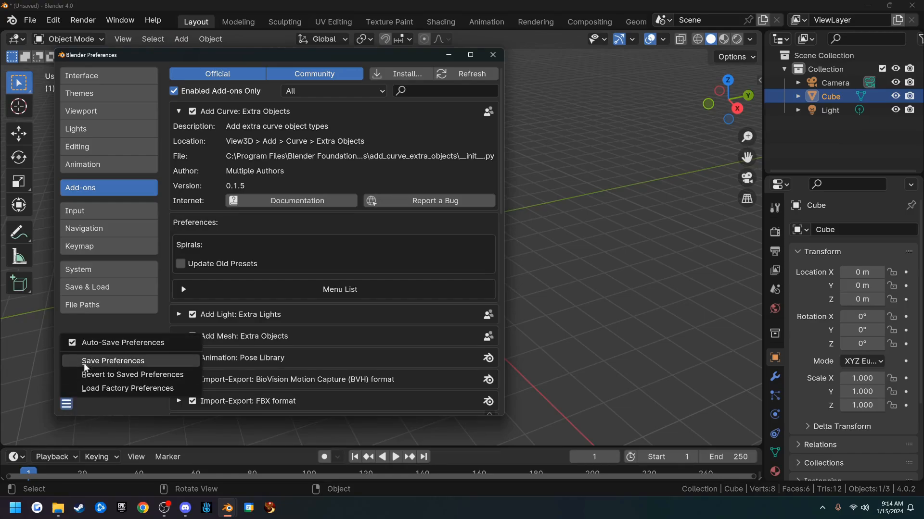
{"action": "left_click", "coordinate": [113, 361]}
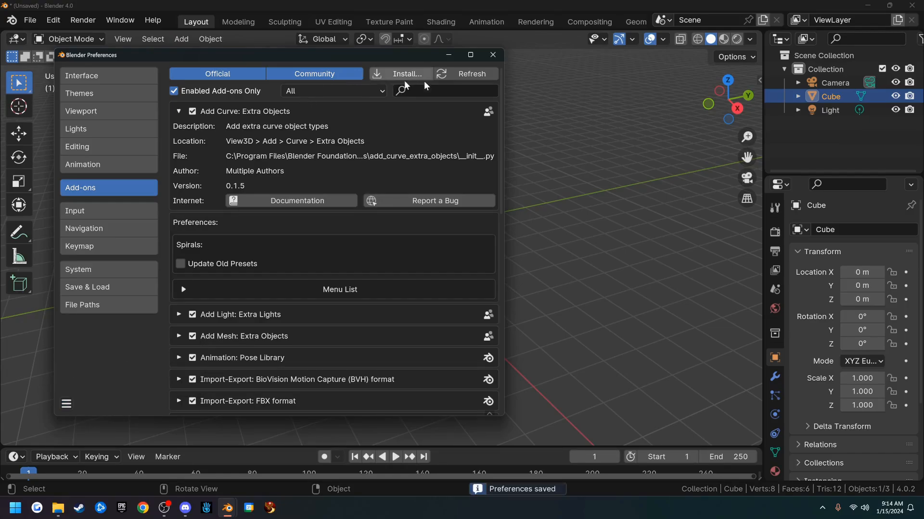
{"action": "left_click", "coordinate": [492, 55]}
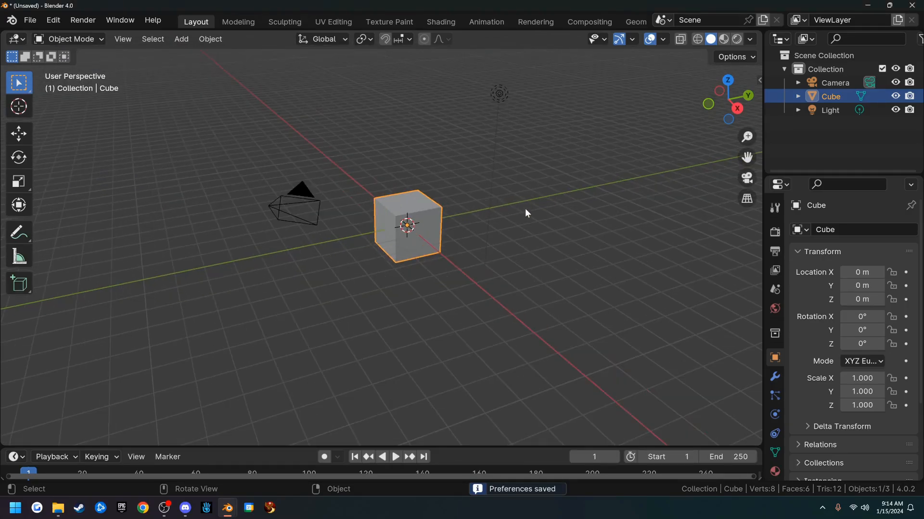
Step: Delete the default camera from the Outliner and select the scene's light
{"action": "left_click", "coordinate": [297, 203]}
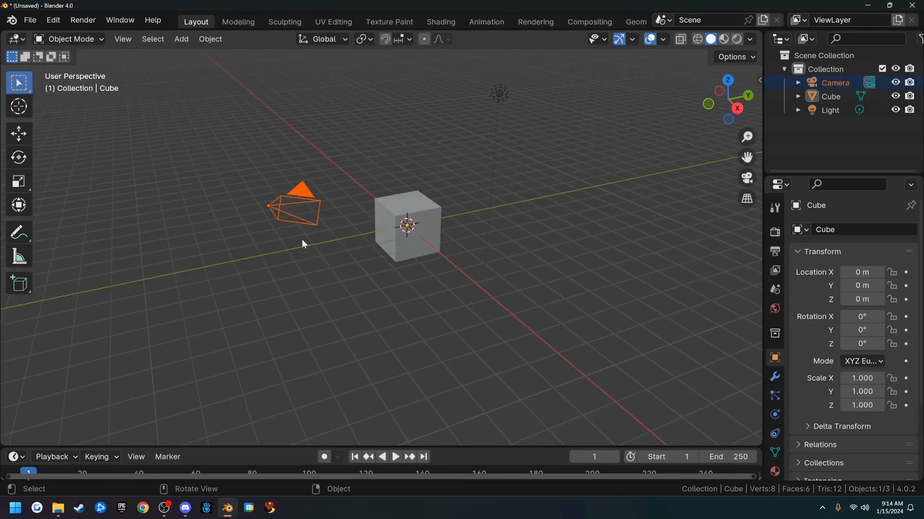
{"action": "left_click", "coordinate": [297, 211]}
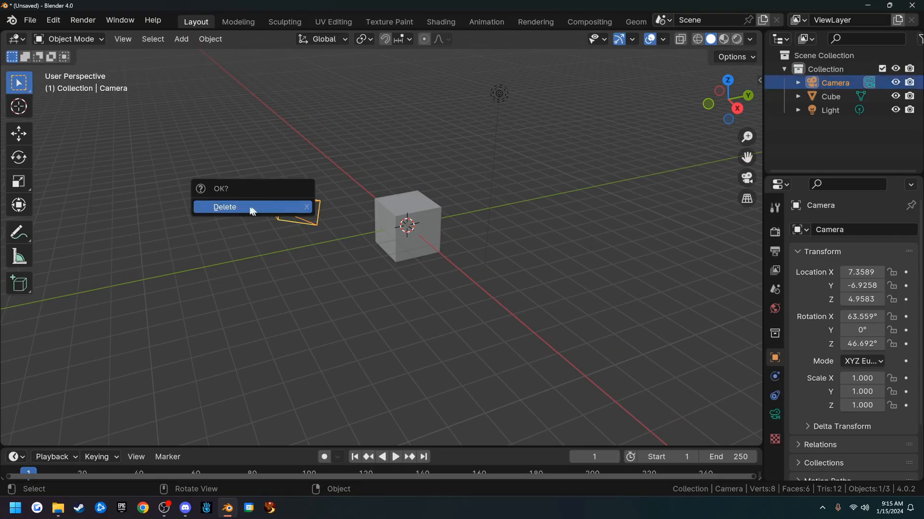
{"action": "left_click", "coordinate": [224, 208]}
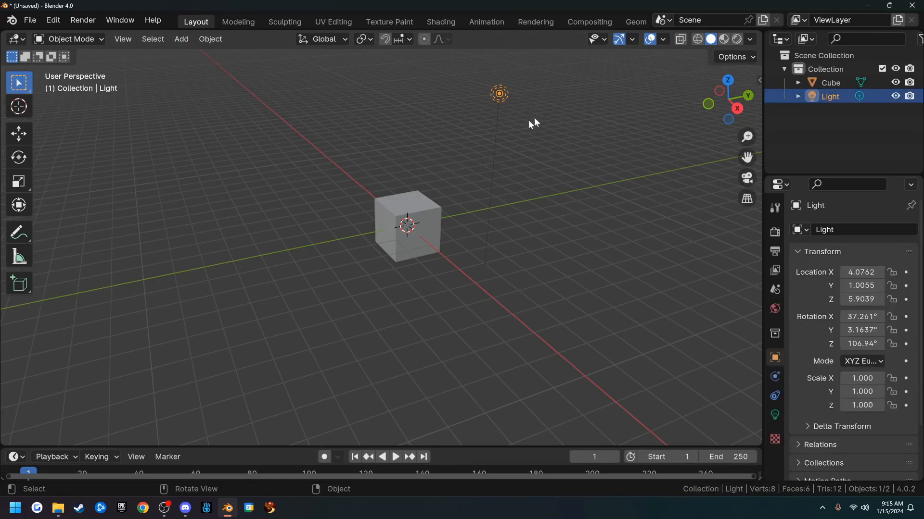
{"action": "mouse_move", "coordinate": [564, 198]}
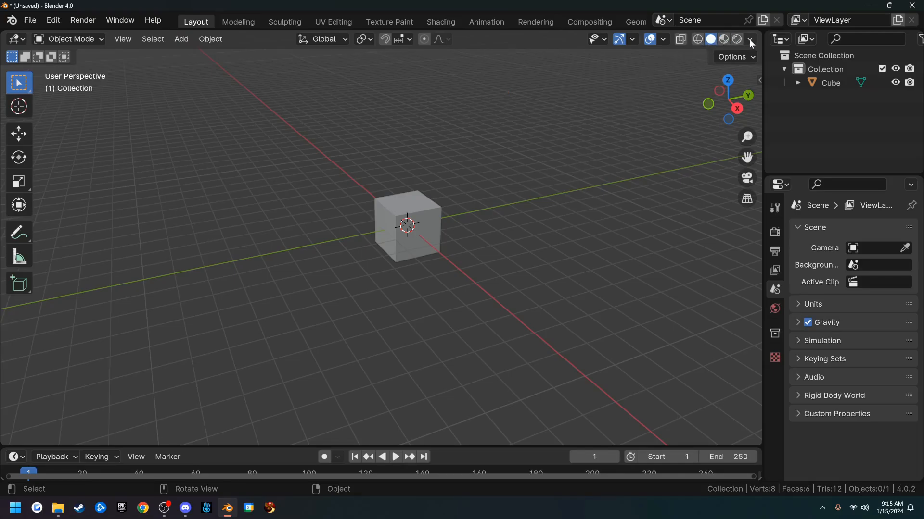
Step: Switch the solid viewport shading lighting to MatCap
{"action": "left_click", "coordinate": [750, 39]}
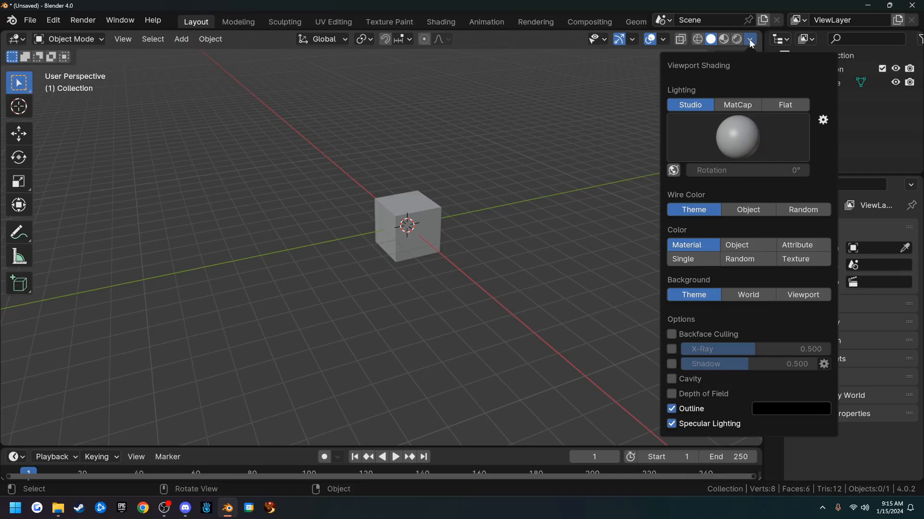
{"action": "mouse_move", "coordinate": [737, 105]}
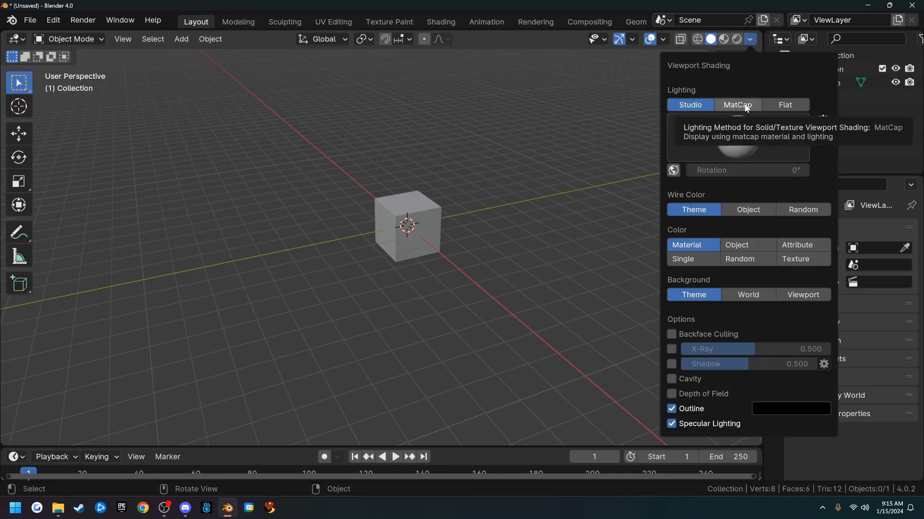
{"action": "left_click", "coordinate": [737, 105]}
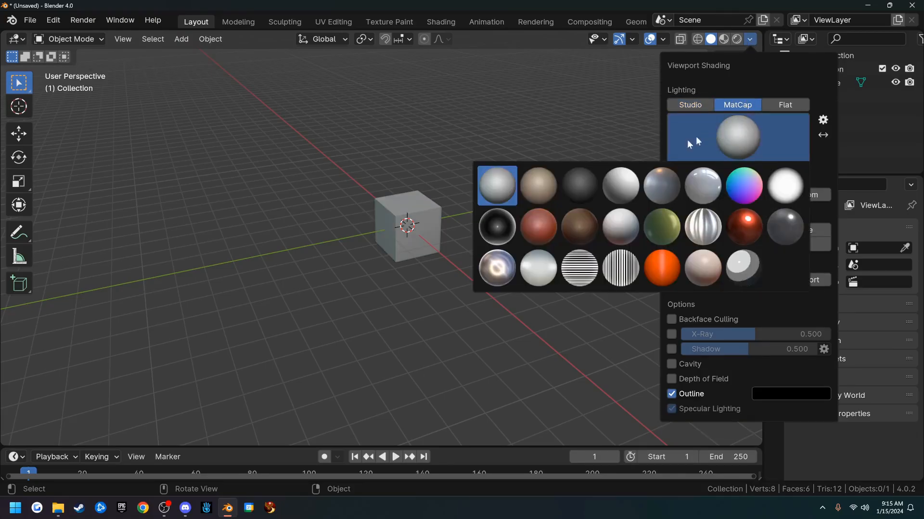
{"action": "mouse_move", "coordinate": [621, 188]}
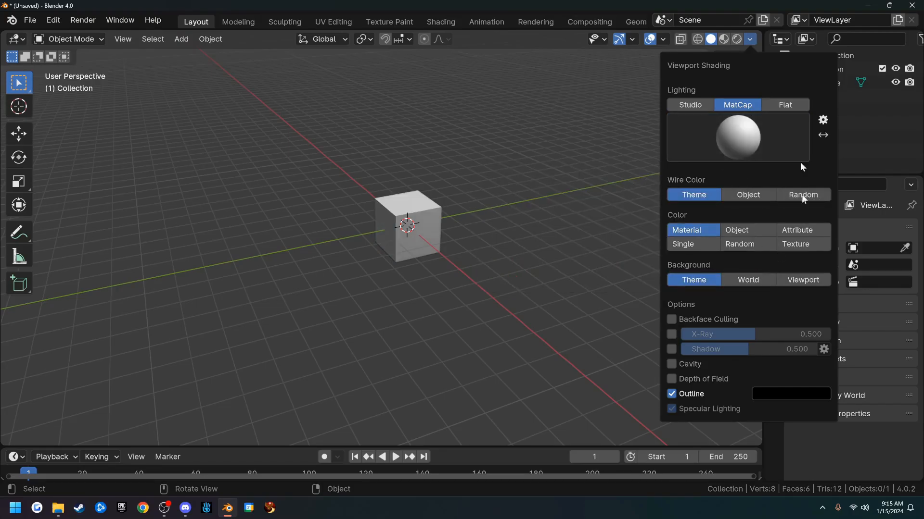
{"action": "mouse_move", "coordinate": [748, 171]}
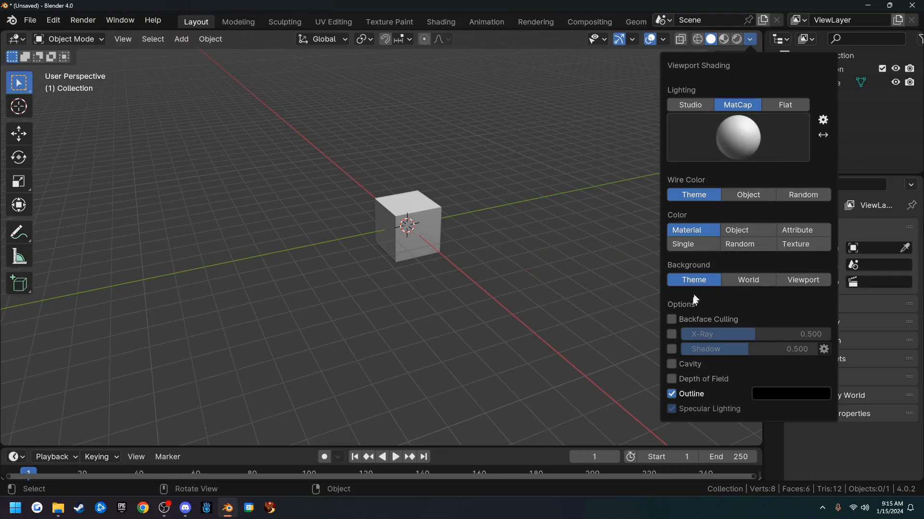
Step: Enable cavity shading in both world and screen space with ridge and valley at 2.0
{"action": "left_click", "coordinate": [670, 364]}
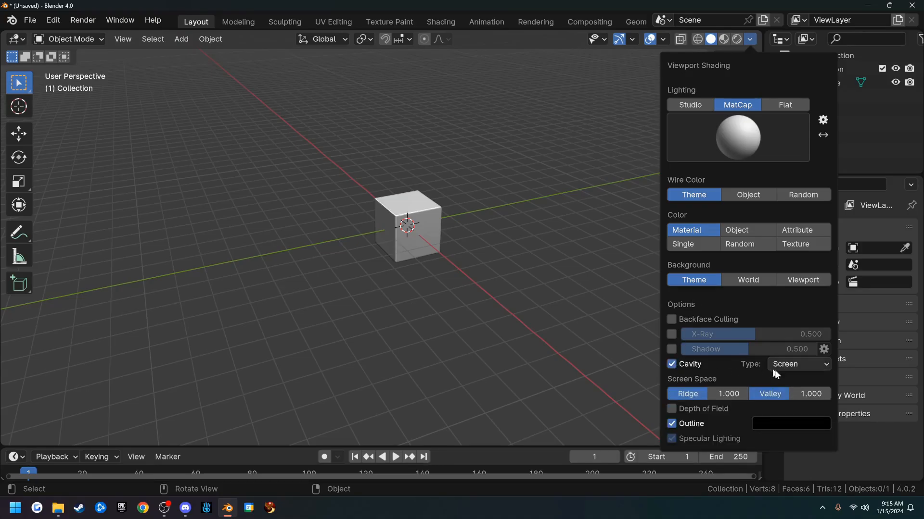
{"action": "left_click", "coordinate": [798, 364]}
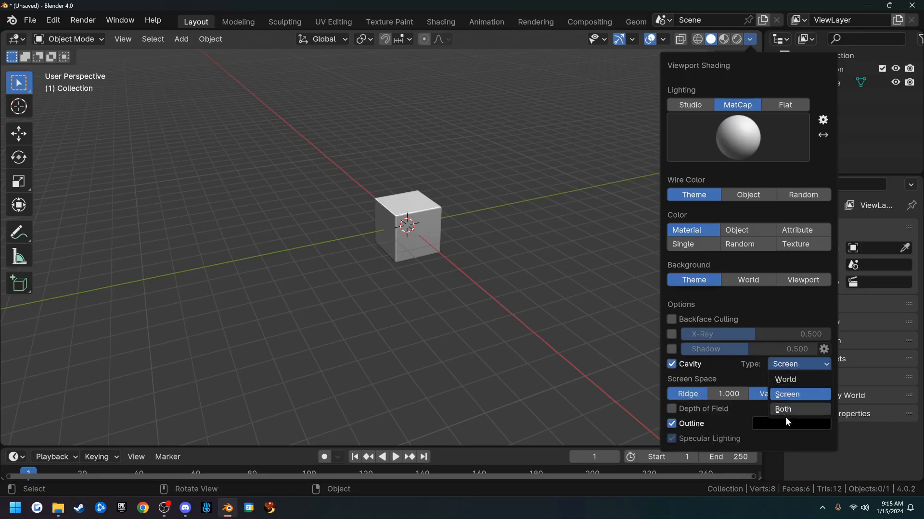
{"action": "left_click", "coordinate": [782, 409]}
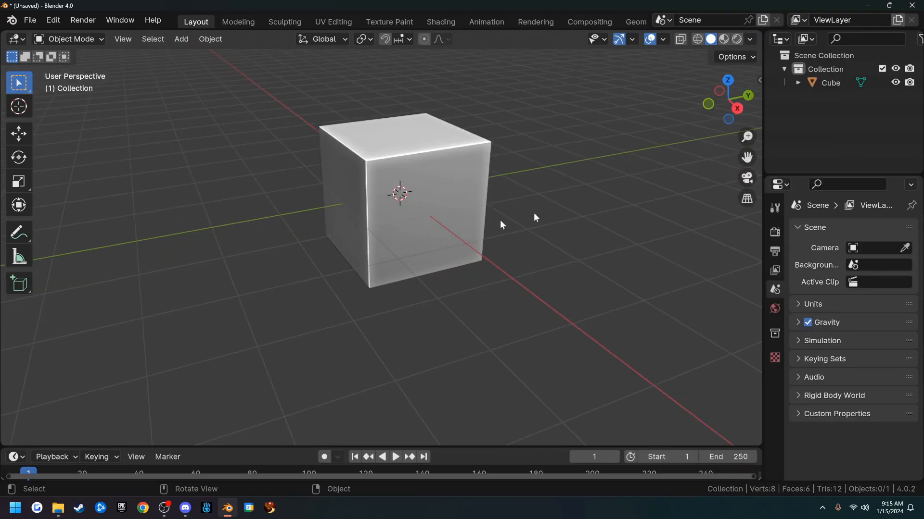
{"action": "left_click", "coordinate": [750, 39]}
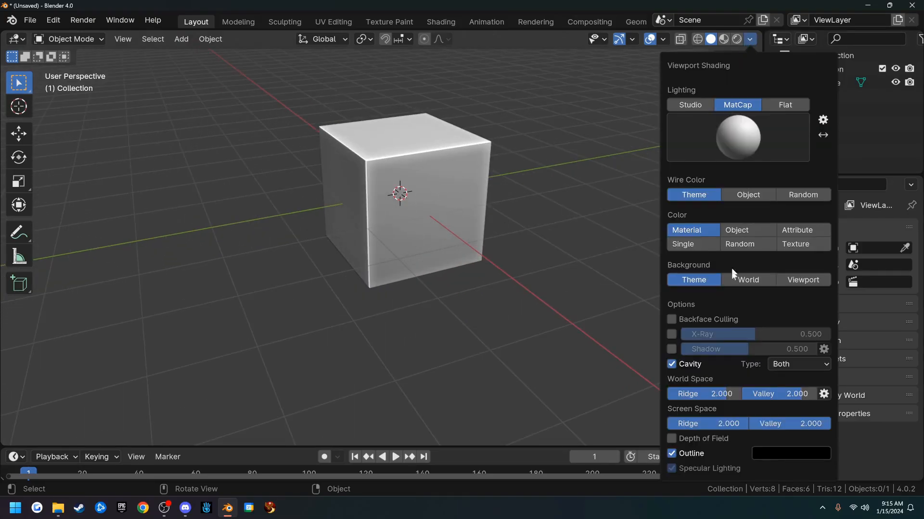
{"action": "left_click", "coordinate": [321, 309]}
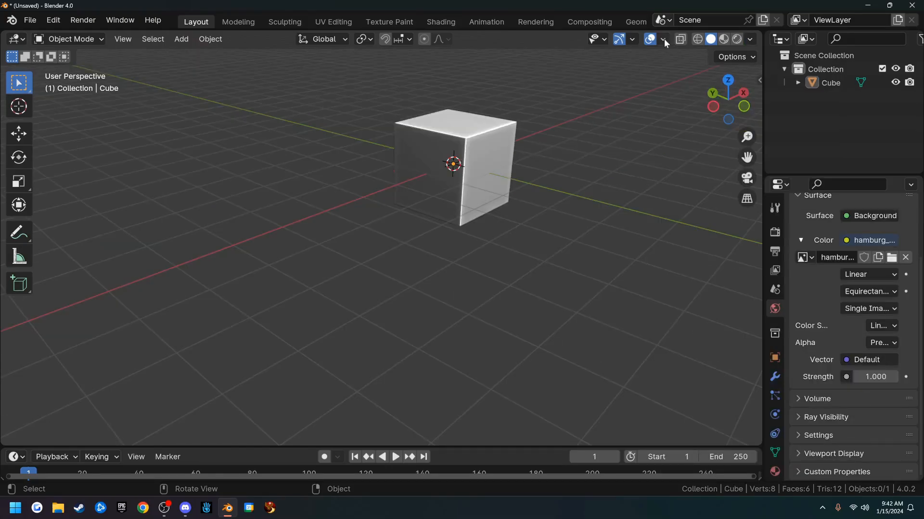
Step: Turn off the Face Orientation overlay in the Viewport Overlays
{"action": "left_click", "coordinate": [665, 39]}
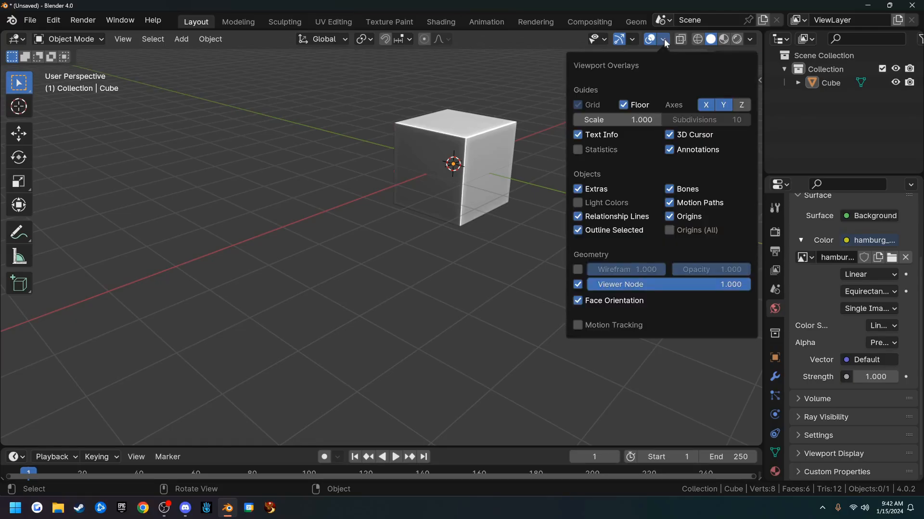
{"action": "left_click", "coordinate": [578, 300]}
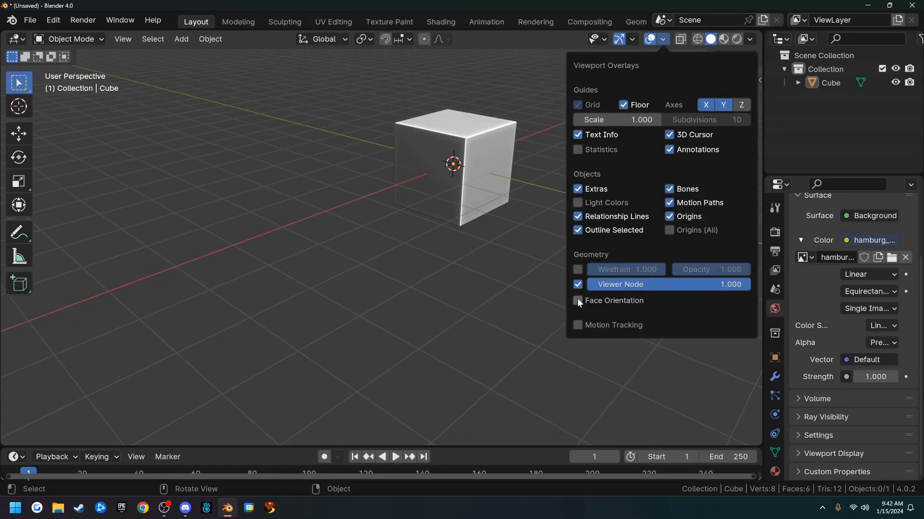
{"action": "left_click", "coordinate": [419, 299]}
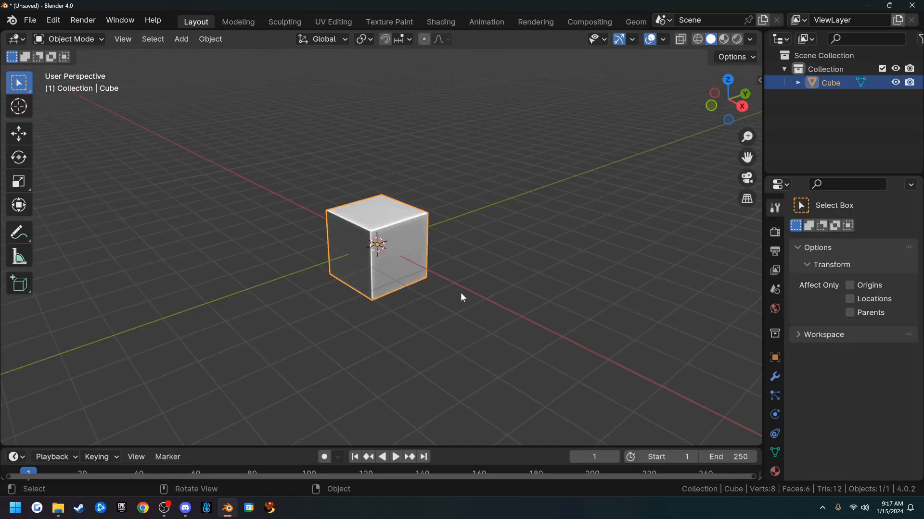
{"action": "mouse_move", "coordinate": [446, 291]}
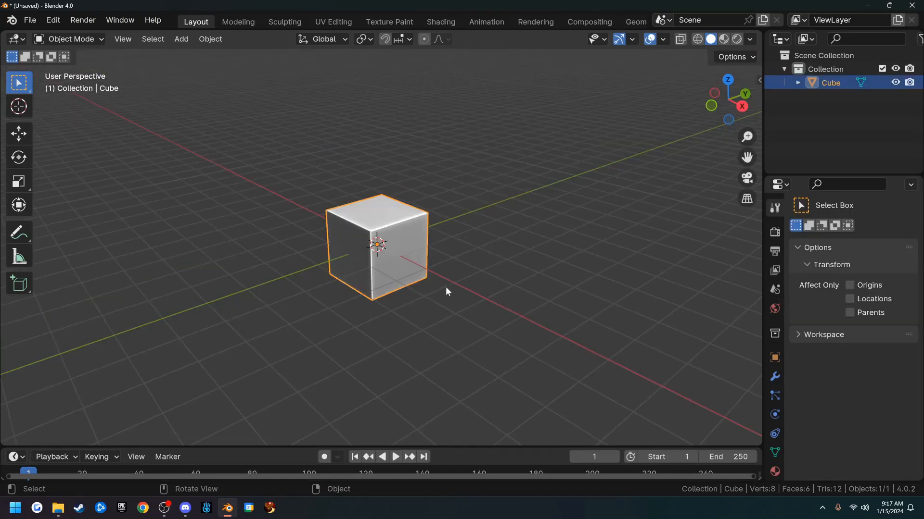
{"action": "mouse_move", "coordinate": [520, 185]}
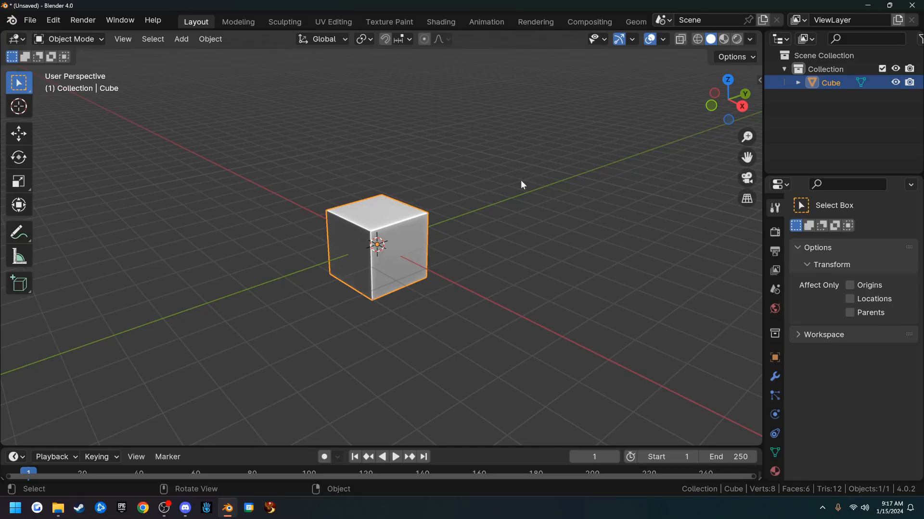
{"action": "mouse_move", "coordinate": [739, 232]}
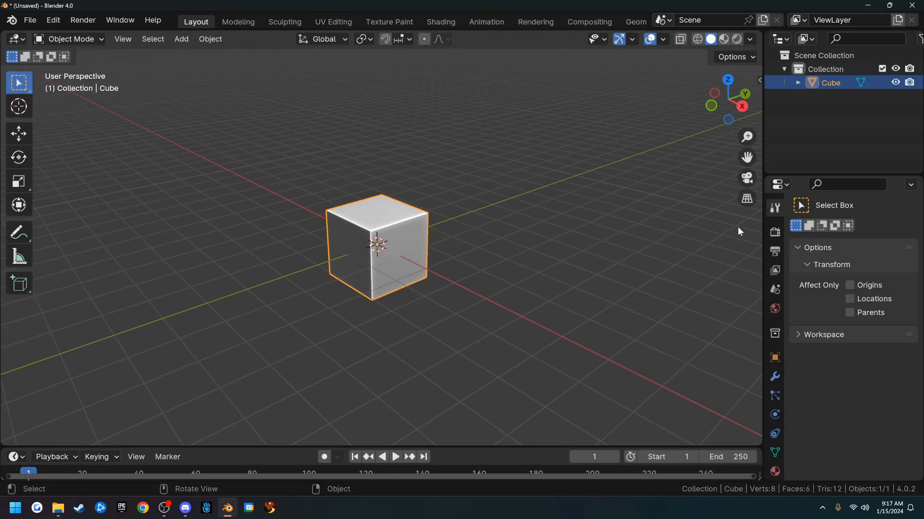
{"action": "mouse_move", "coordinate": [774, 229]}
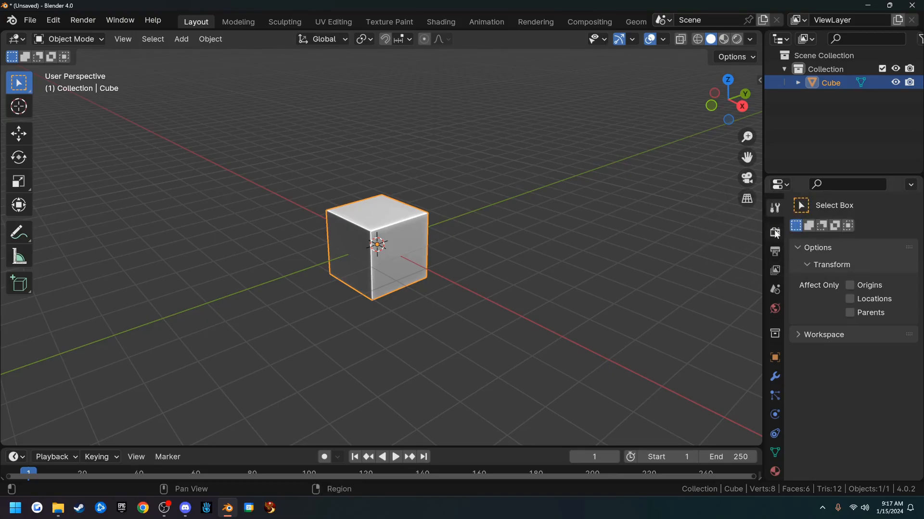
{"action": "mouse_move", "coordinate": [775, 231]}
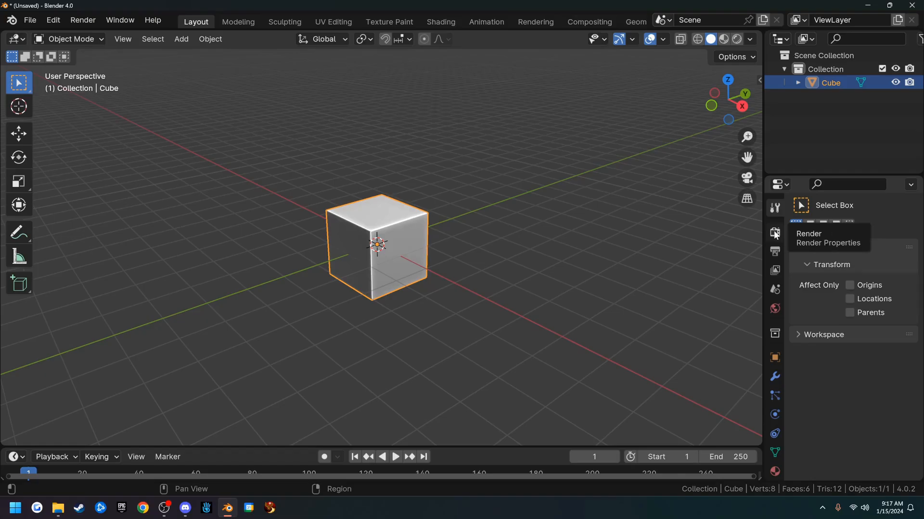
Step: Make Cycles the scene's render engine in Render Properties, keeping the CPU device
{"action": "left_click", "coordinate": [774, 233]}
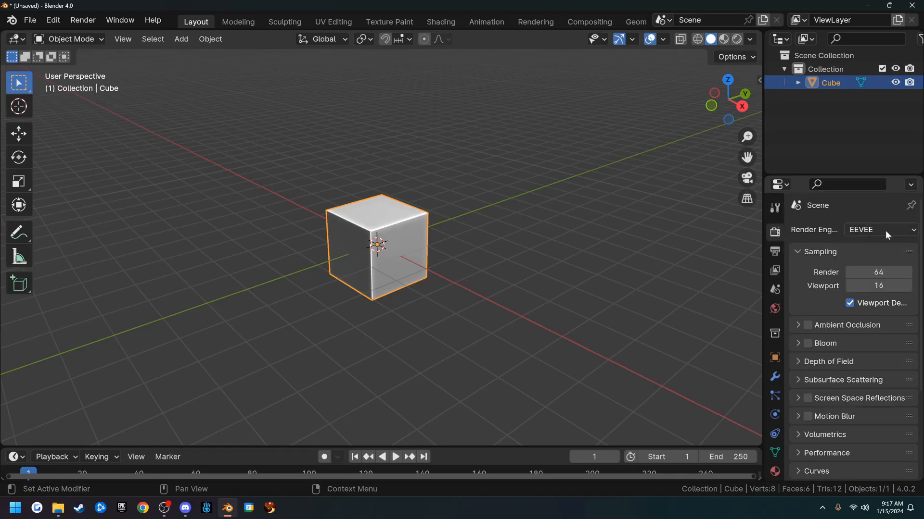
{"action": "left_click", "coordinate": [878, 230]}
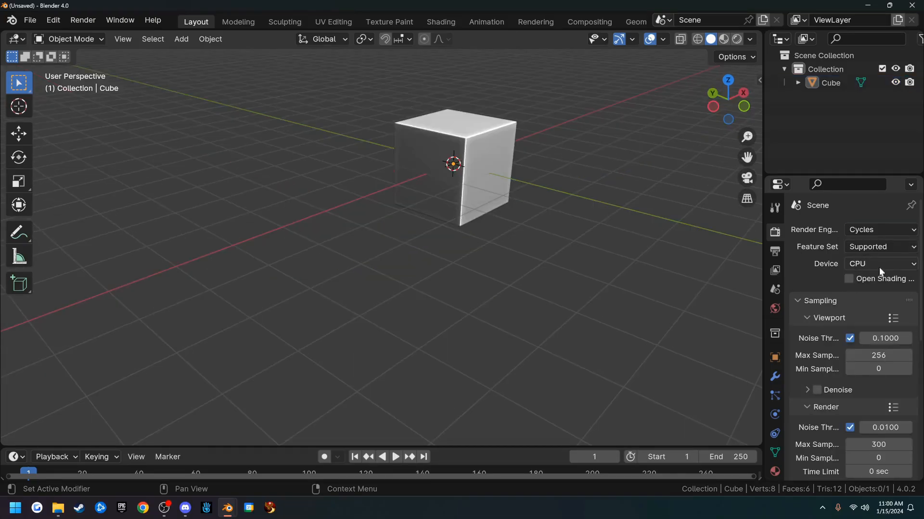
{"action": "left_click", "coordinate": [877, 264]}
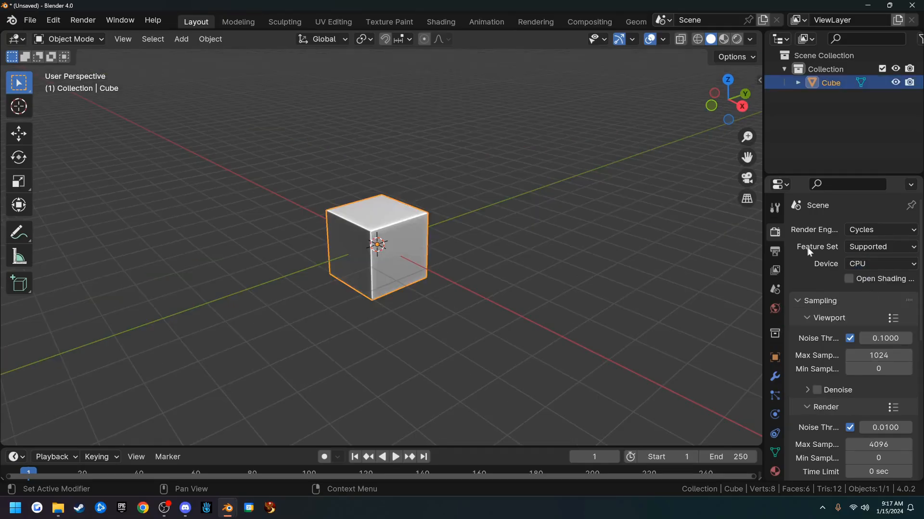
{"action": "scroll", "scroll_direction": "down", "scroll_amount": 3}
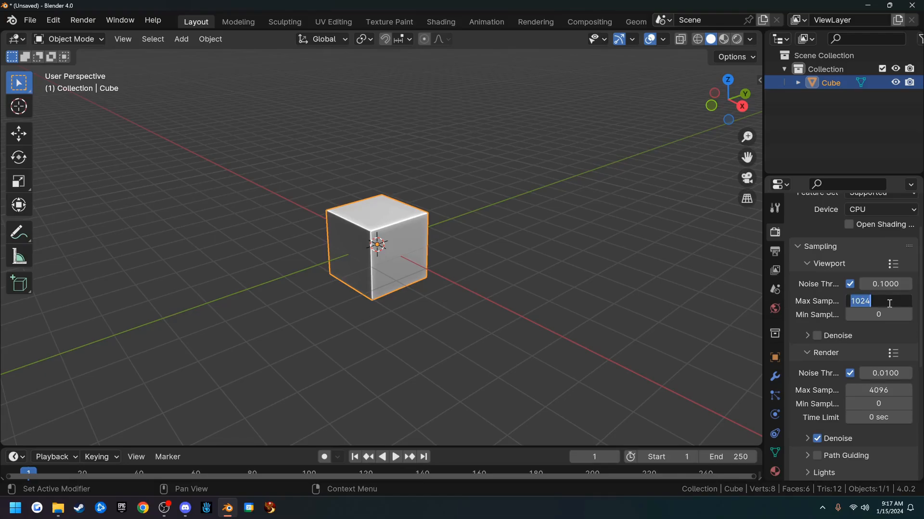
{"action": "type", "text": "256"}
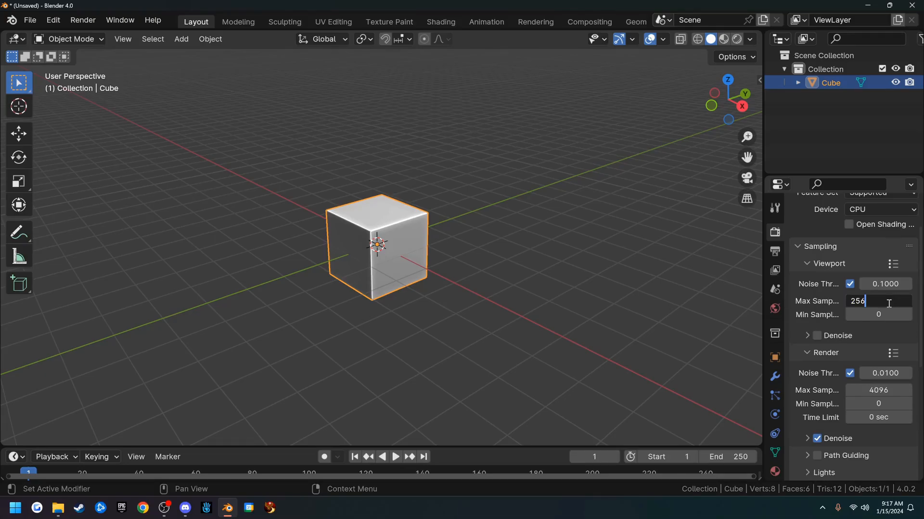
{"action": "key", "text": "Return"}
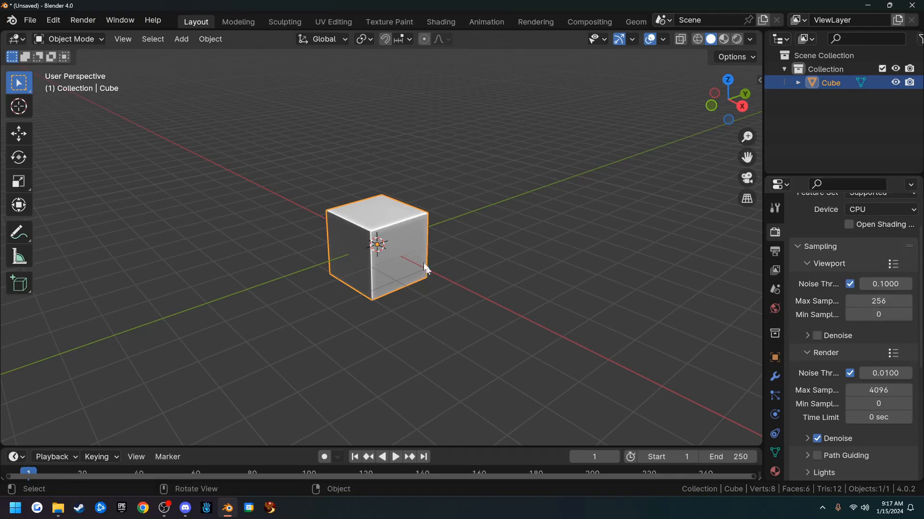
{"action": "mouse_move", "coordinate": [502, 225]}
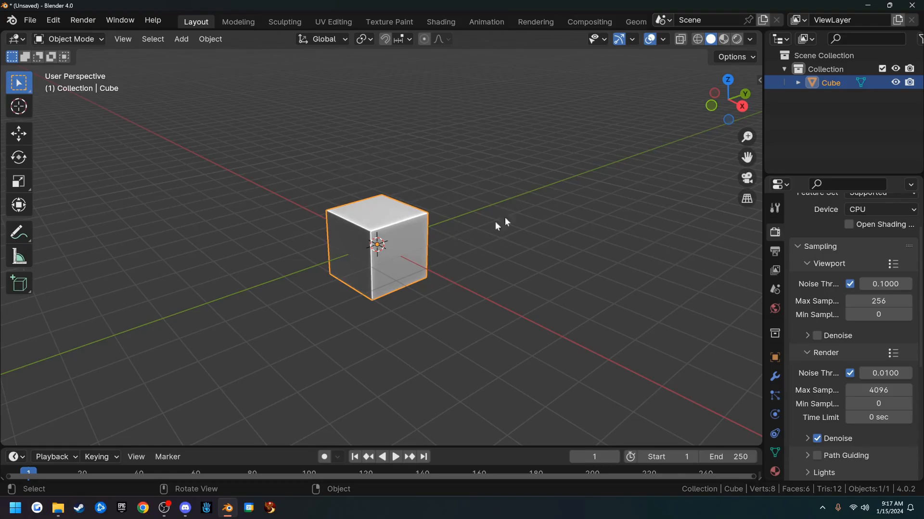
{"action": "scroll", "scroll_direction": "down", "scroll_amount": 3}
{"action": "type", "text": "300"}
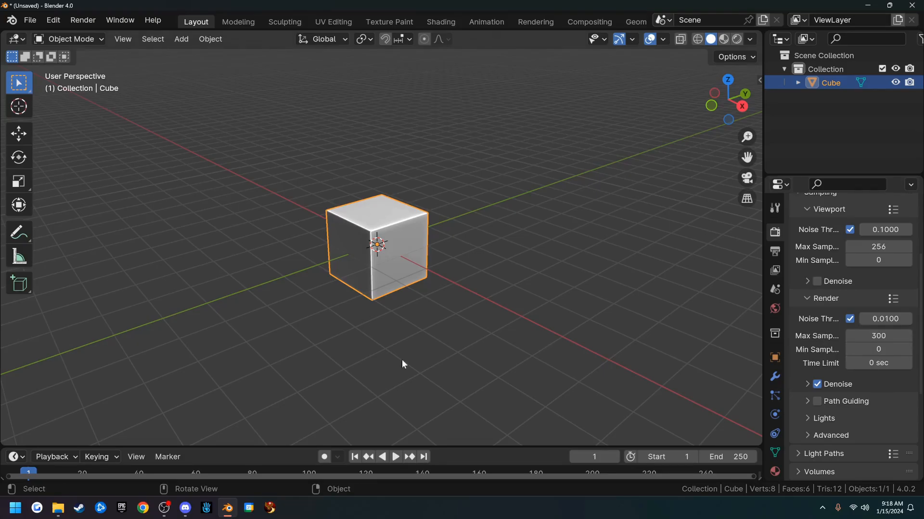
{"action": "mouse_move", "coordinate": [668, 336]}
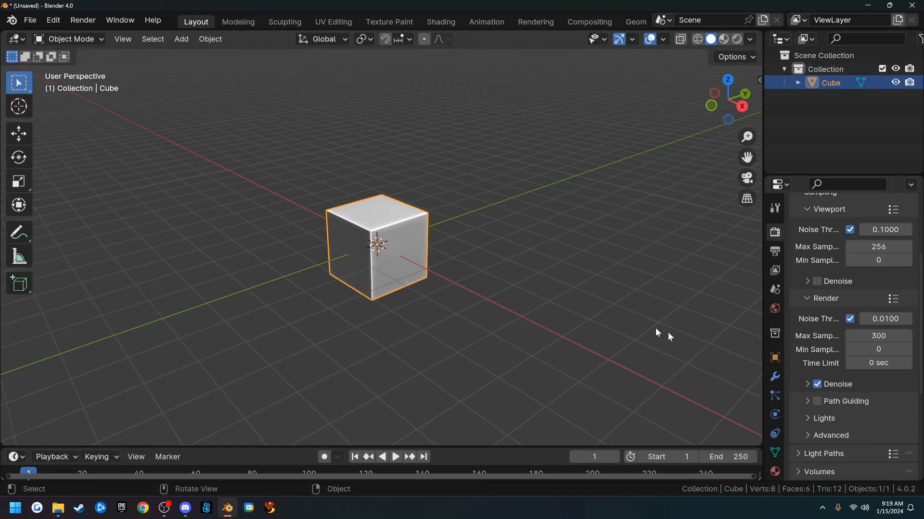
{"action": "mouse_move", "coordinate": [510, 190]}
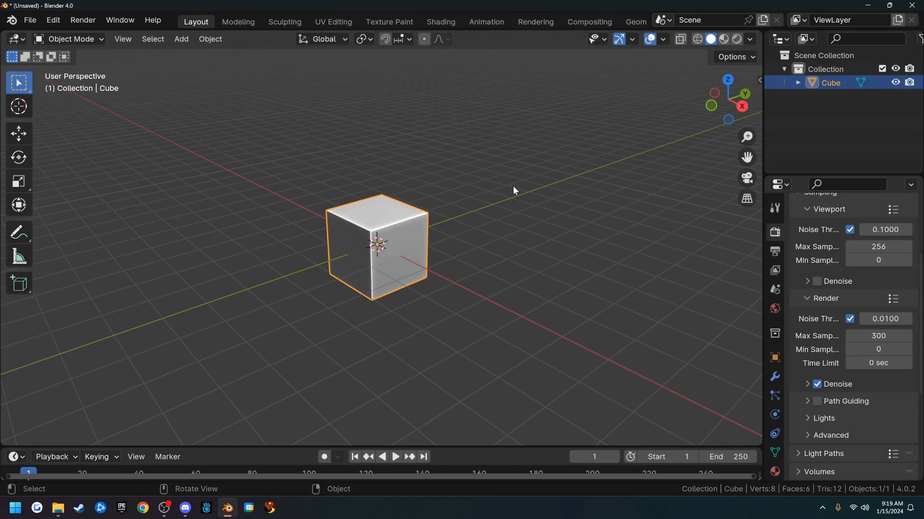
{"action": "mouse_move", "coordinate": [488, 203]}
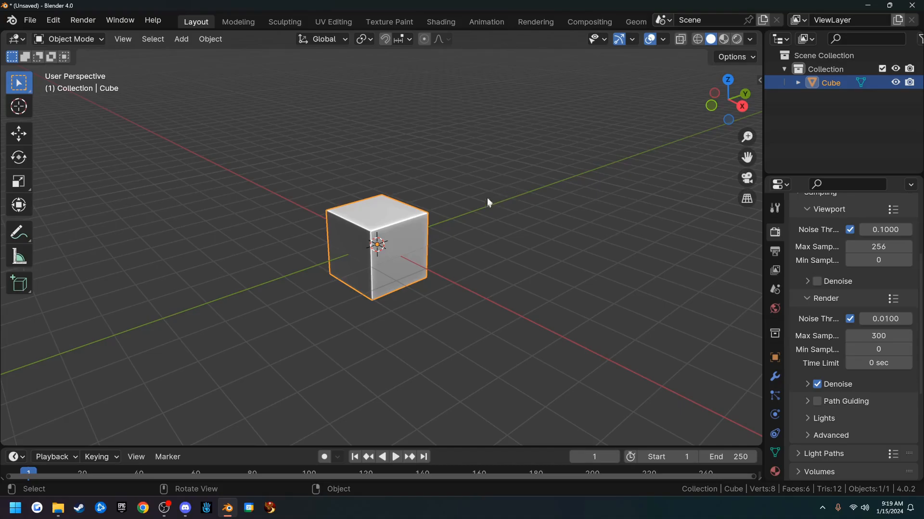
{"action": "mouse_move", "coordinate": [511, 248]}
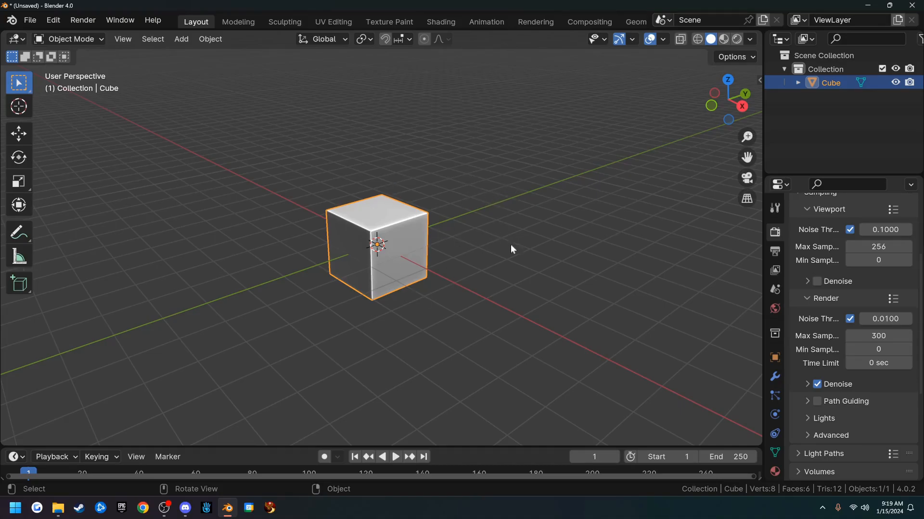
{"action": "mouse_move", "coordinate": [482, 246]}
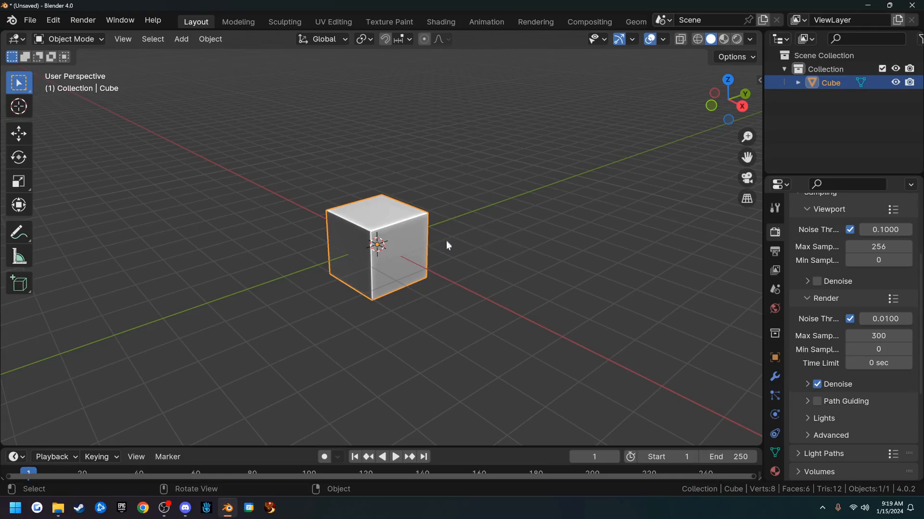
{"action": "left_click", "coordinate": [185, 507]}
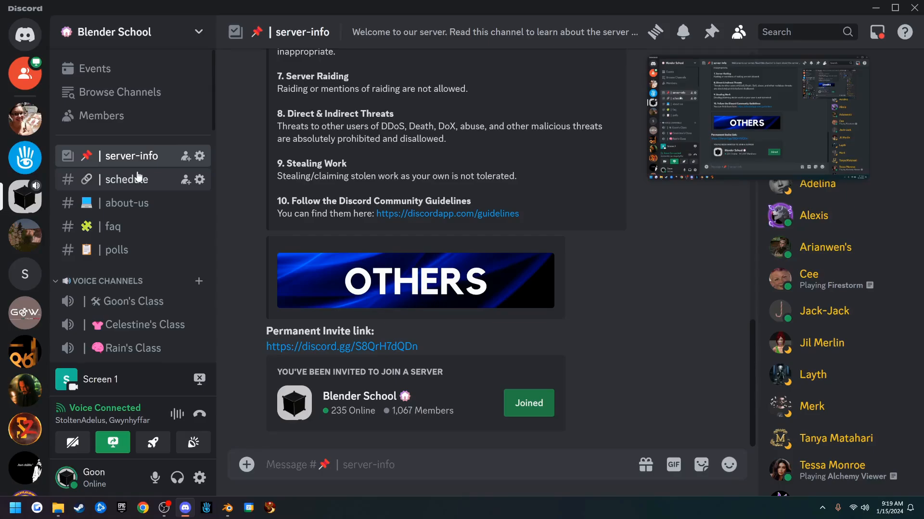
{"action": "mouse_move", "coordinate": [117, 169]}
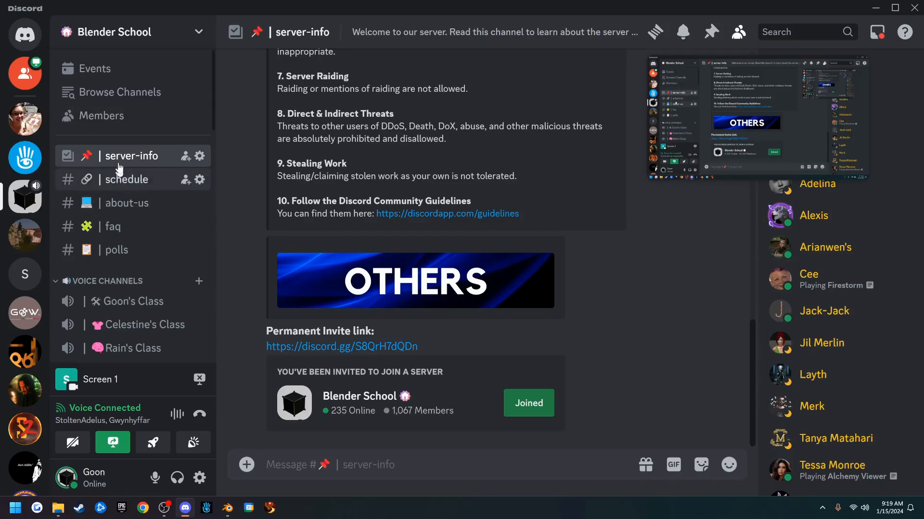
Step: View the HDRI file link message in Discord's helpful-stuff channel, then return to Blender
{"action": "scroll", "scroll_direction": "down", "scroll_amount": 3}
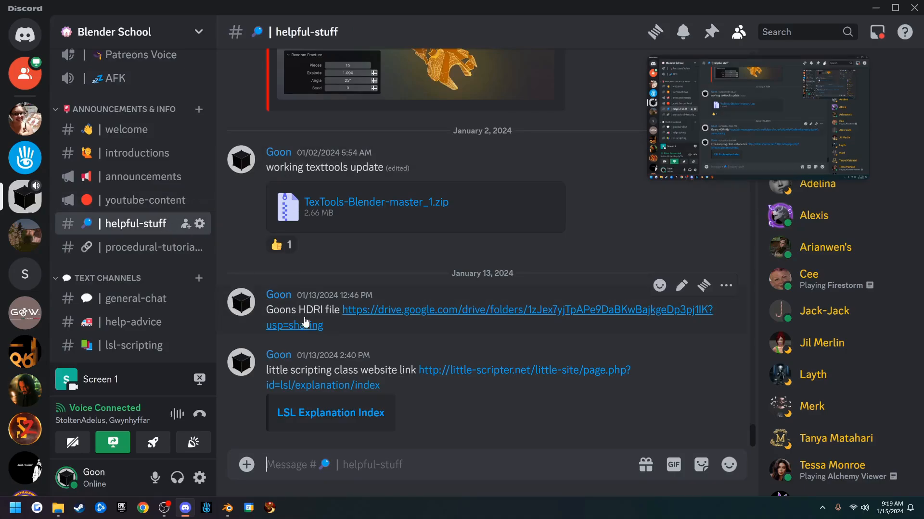
{"action": "left_click_drag", "start_coordinate": [266, 310], "coordinate": [338, 310]}
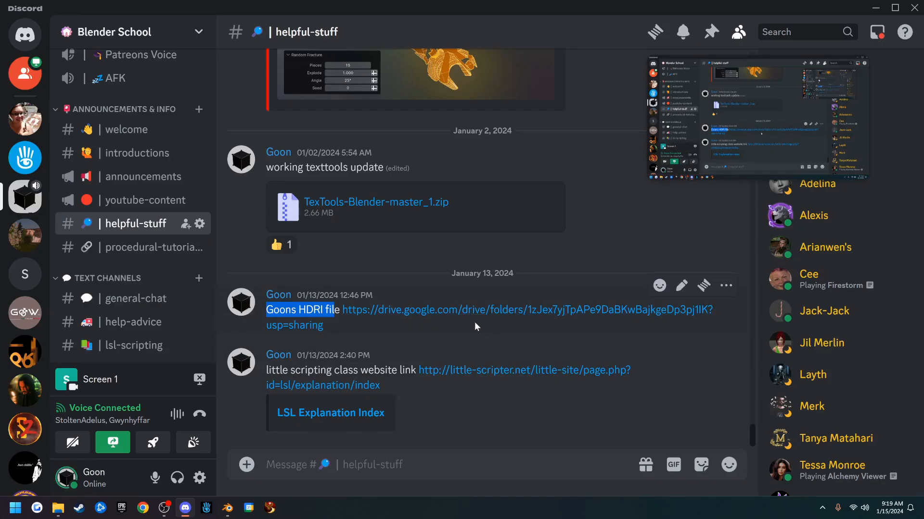
{"action": "left_click", "coordinate": [227, 507]}
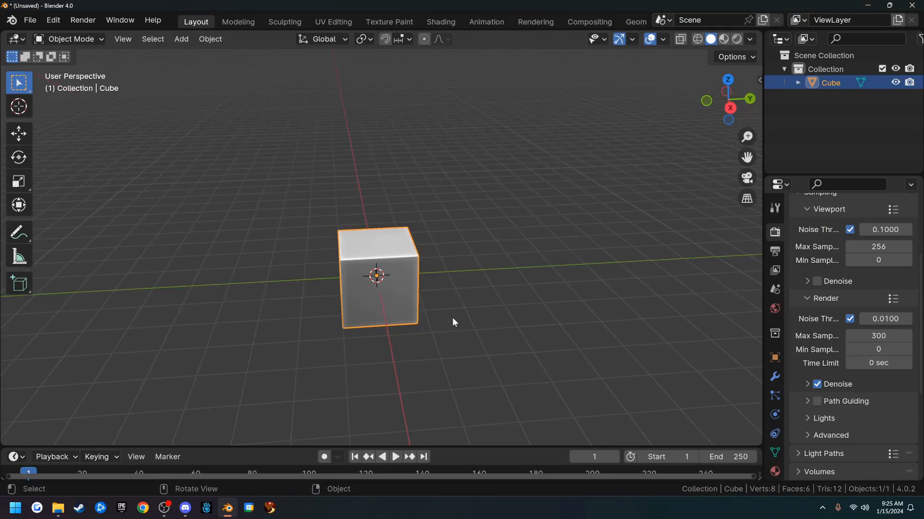
{"action": "mouse_move", "coordinate": [214, 149]}
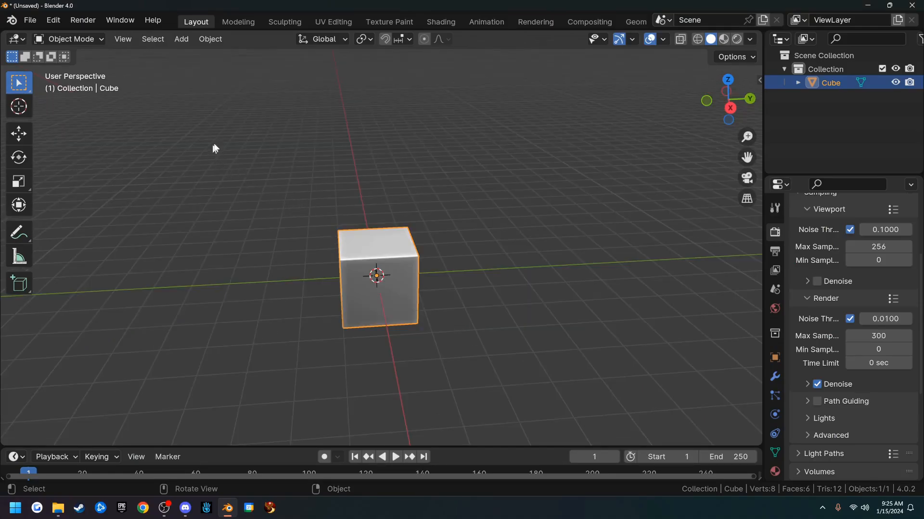
Step: Enable the 3D View: Easy HDRI add-on via Preferences search 'easy' and close Preferences
{"action": "left_click", "coordinate": [52, 19]}
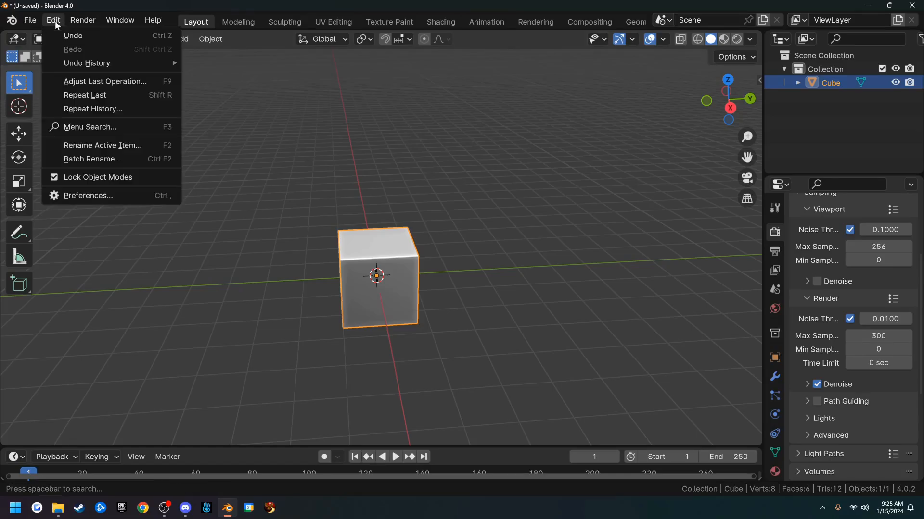
{"action": "mouse_move", "coordinate": [88, 196]}
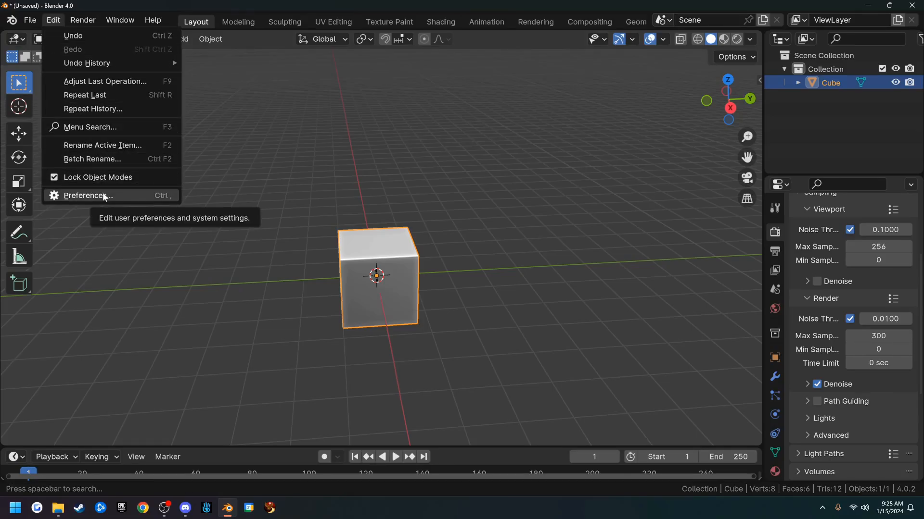
{"action": "left_click", "coordinate": [88, 195]}
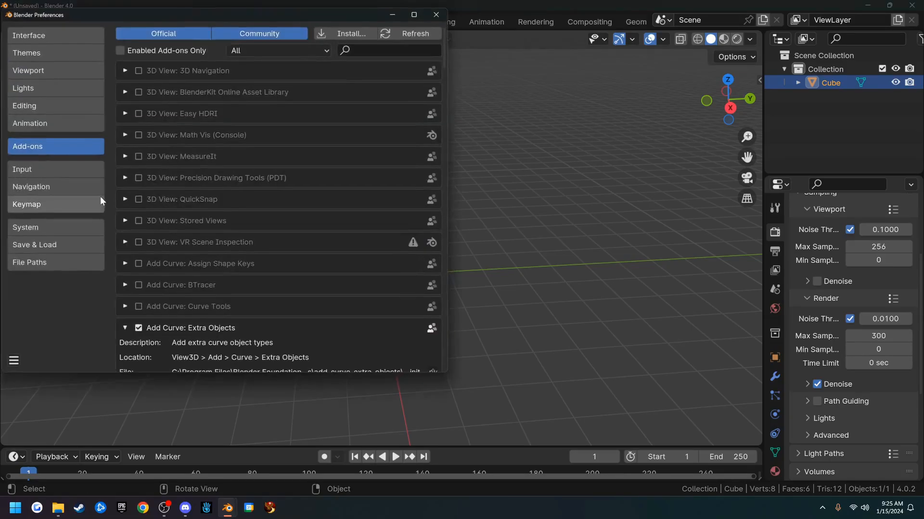
{"action": "left_click", "coordinate": [392, 49]}
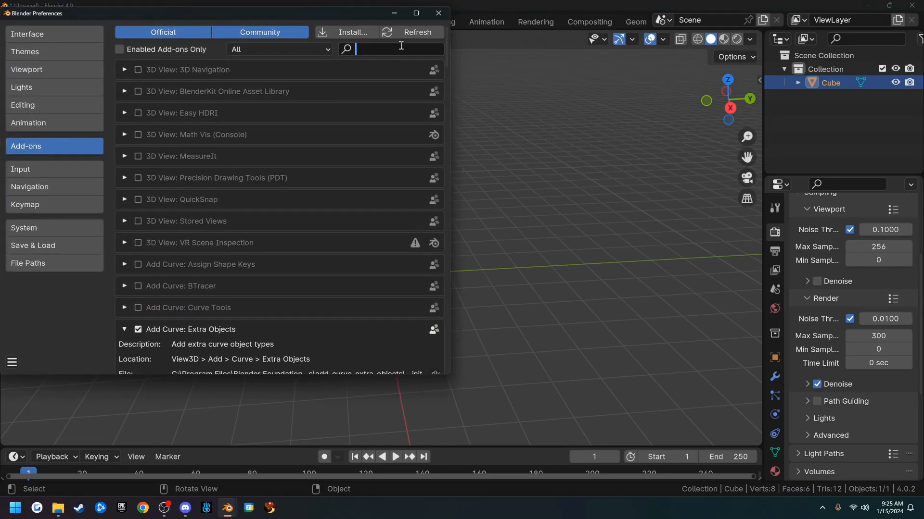
{"action": "type", "text": "easy"}
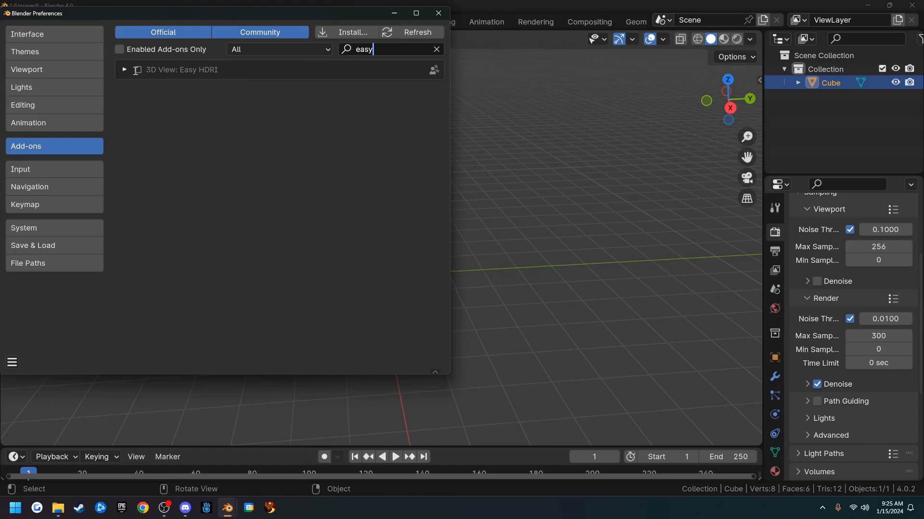
{"action": "left_click", "coordinate": [137, 69]}
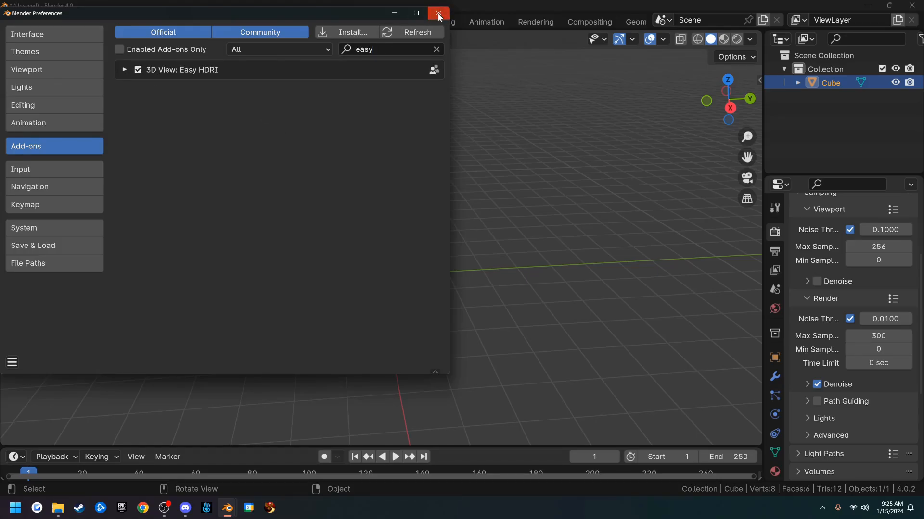
{"action": "left_click", "coordinate": [439, 13]}
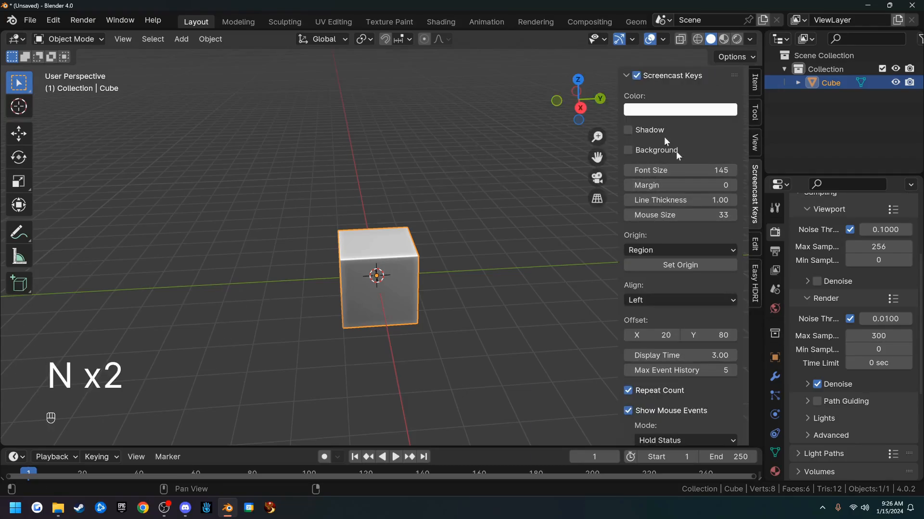
{"action": "mouse_move", "coordinate": [757, 289]}
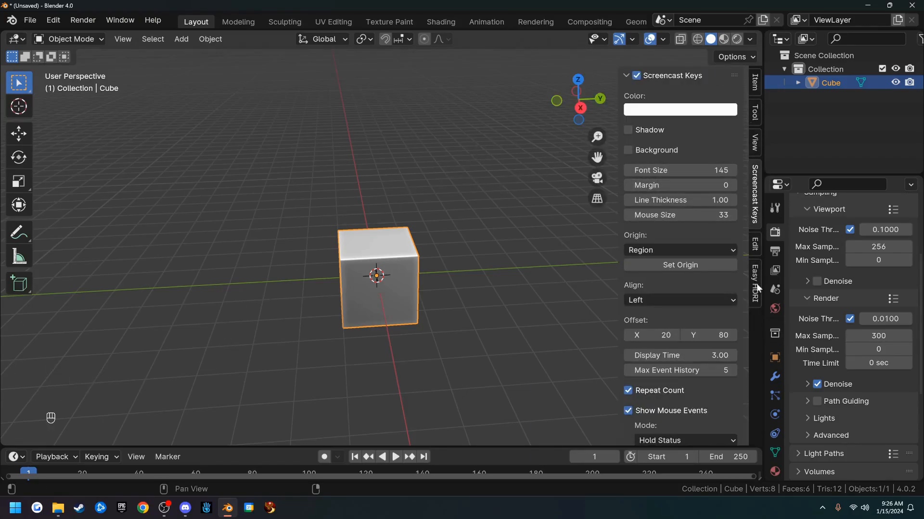
Step: Point the Easy HDRI panel at the HDRI folder and create world nodes
{"action": "left_click", "coordinate": [754, 285]}
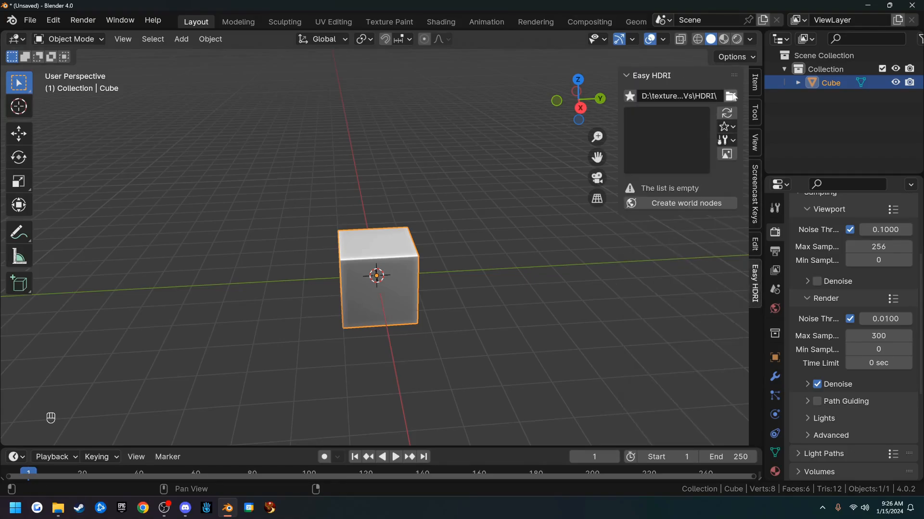
{"action": "left_click", "coordinate": [731, 96]}
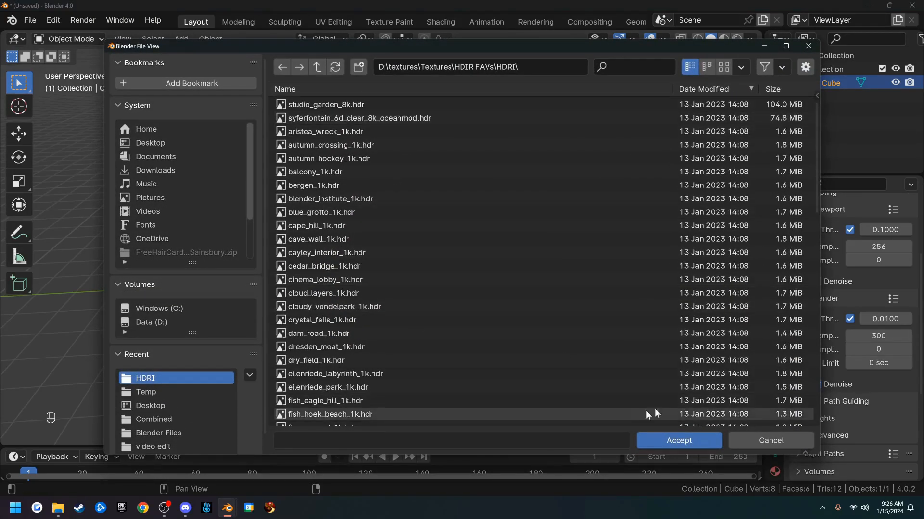
{"action": "left_click", "coordinate": [678, 441]}
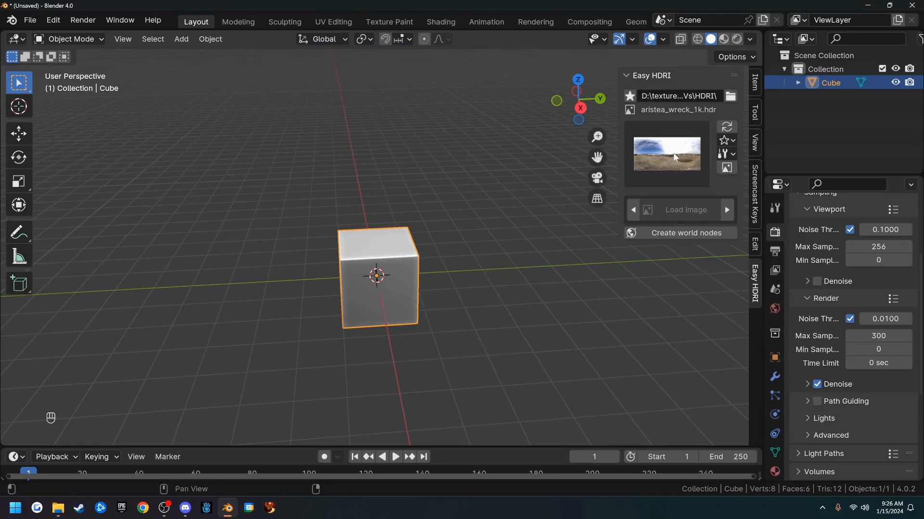
{"action": "left_click", "coordinate": [685, 238]}
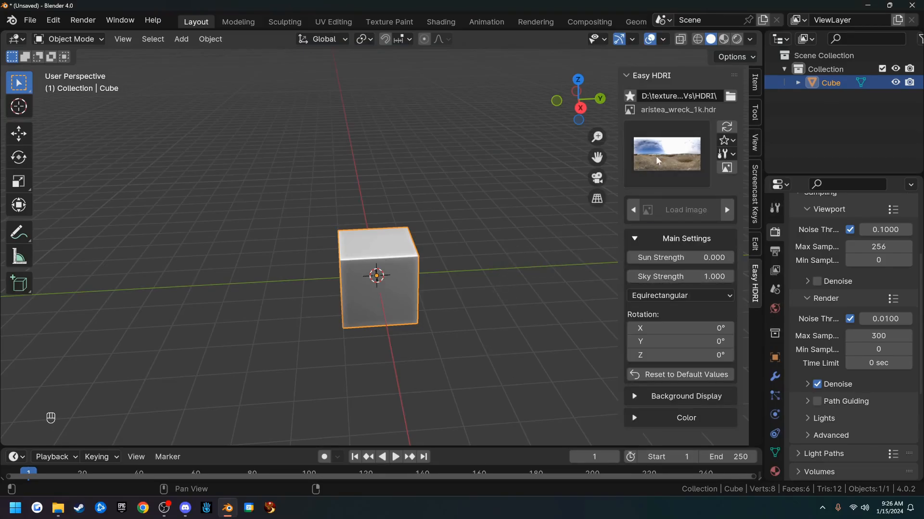
Step: Load hamburg_hbf_1k.hdr as the environment and preview it in Rendered shading
{"action": "left_click", "coordinate": [665, 153]}
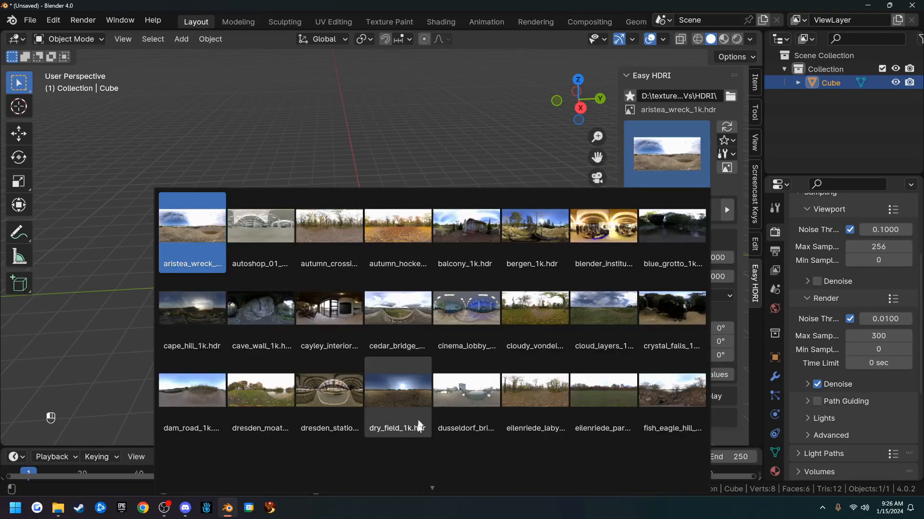
{"action": "scroll", "scroll_direction": "down", "scroll_amount": 3}
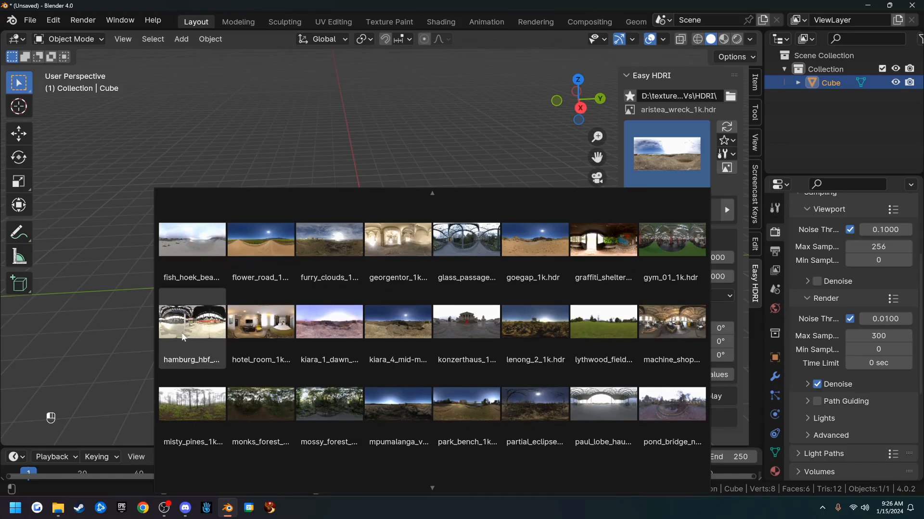
{"action": "left_click", "coordinate": [192, 322]}
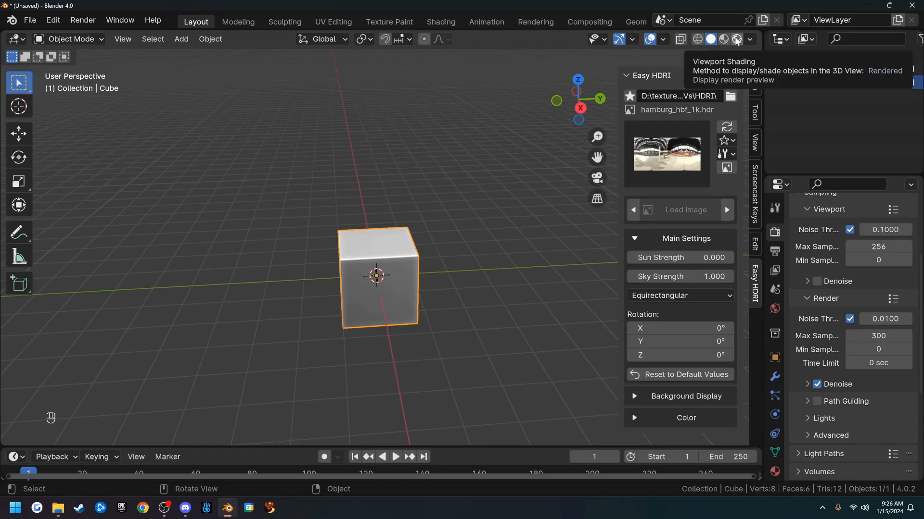
{"action": "left_click", "coordinate": [735, 39]}
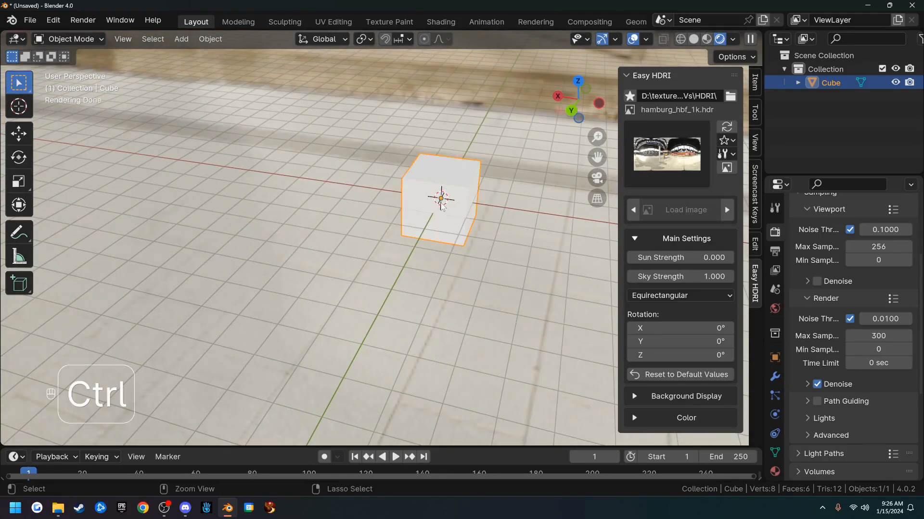
Step: Undo the Easy HDRI world setup, leaving the plain dark world behind the cube
{"action": "key", "text": "ctrl+z"}
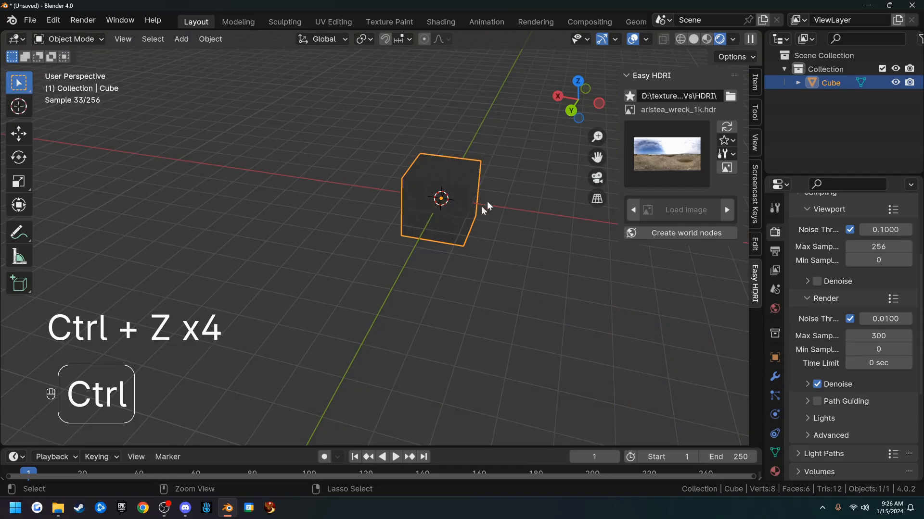
{"action": "left_click", "coordinate": [52, 19]}
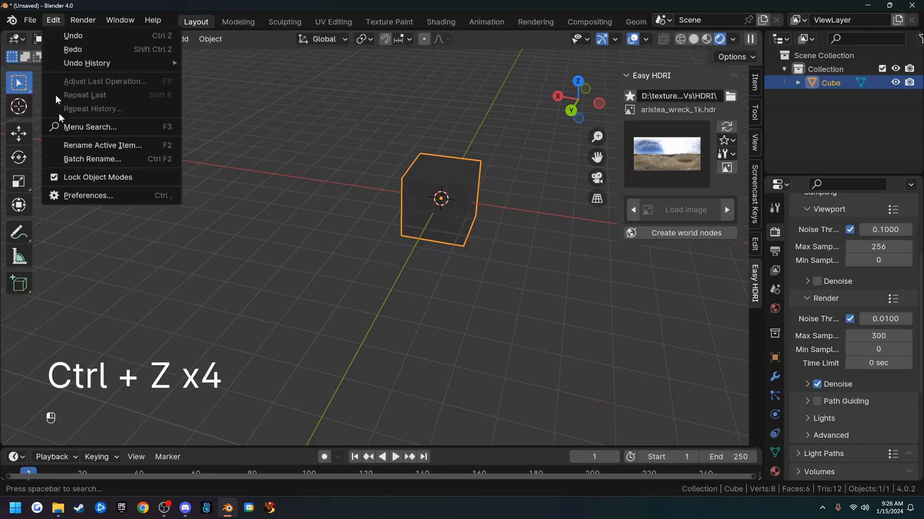
{"action": "left_click", "coordinate": [87, 196]}
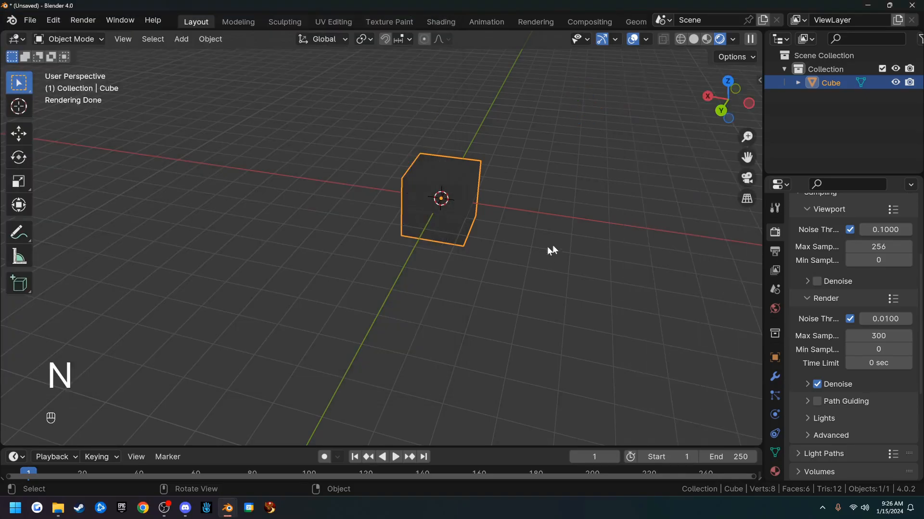
{"action": "left_click", "coordinate": [720, 38]}
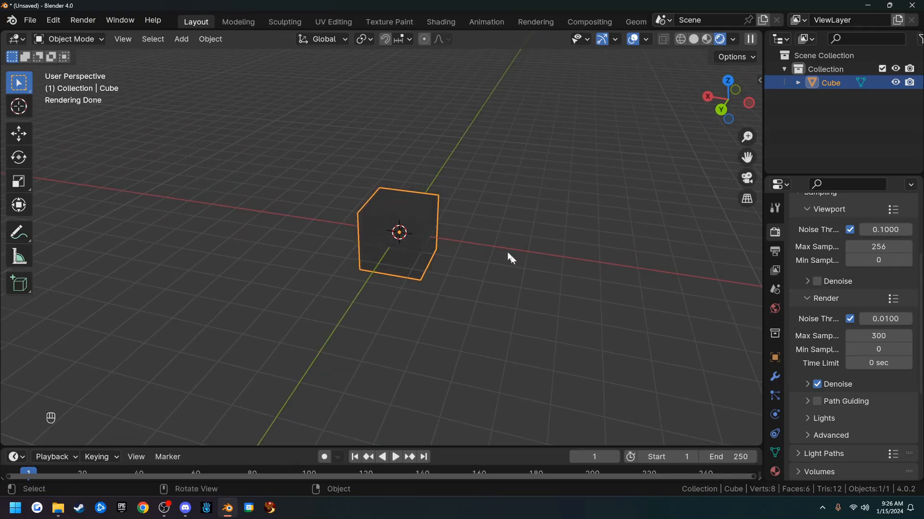
{"action": "mouse_move", "coordinate": [765, 310]}
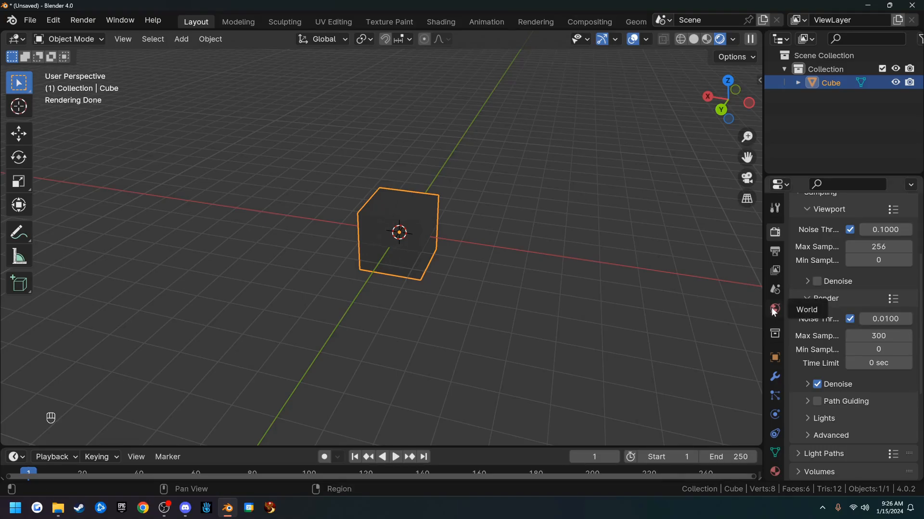
Step: Drive the world colour with an Environment Texture in World properties
{"action": "left_click", "coordinate": [775, 309]}
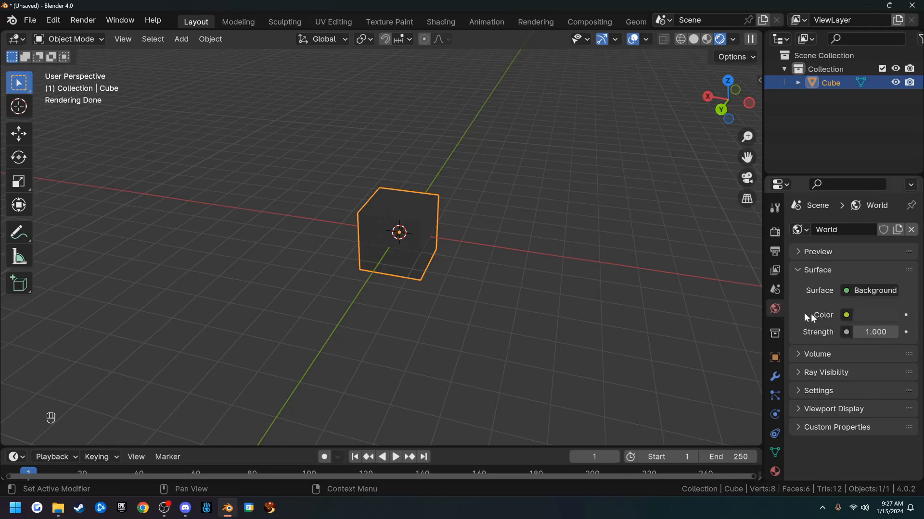
{"action": "left_click", "coordinate": [846, 315]}
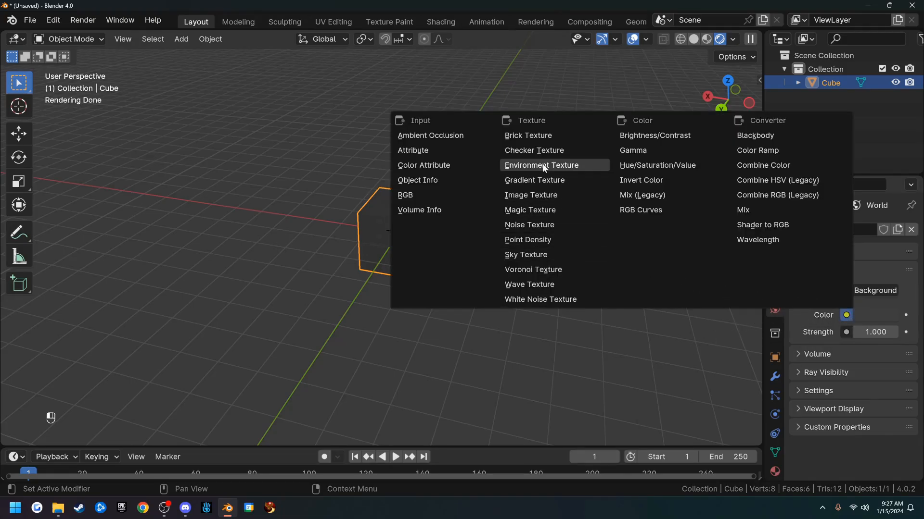
{"action": "left_click", "coordinate": [542, 164]}
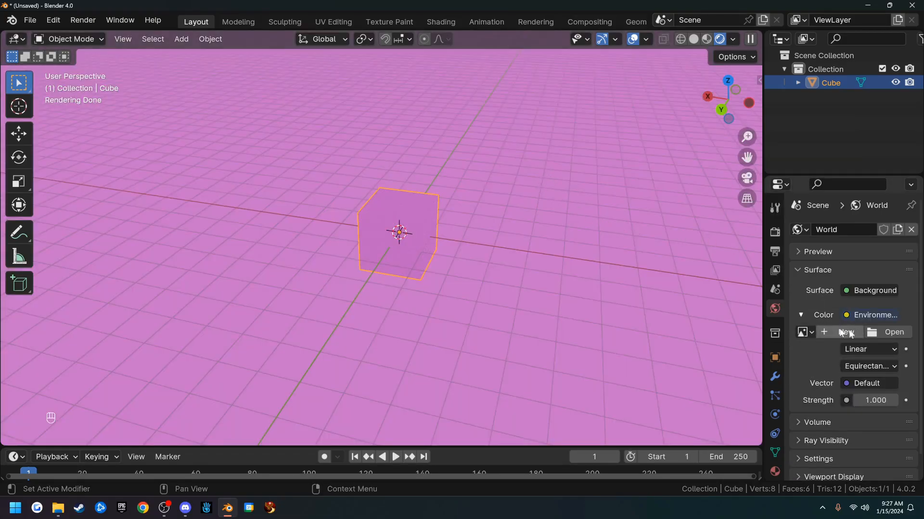
Step: Load hamburg_hbf_1k.hdr from the HDRI folder into the environment texture
{"action": "left_click", "coordinate": [892, 332]}
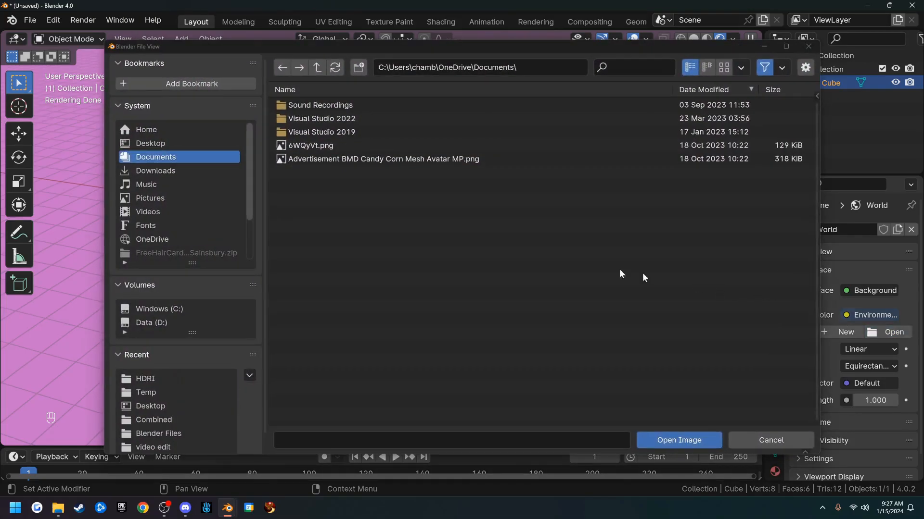
{"action": "left_click", "coordinate": [145, 378]}
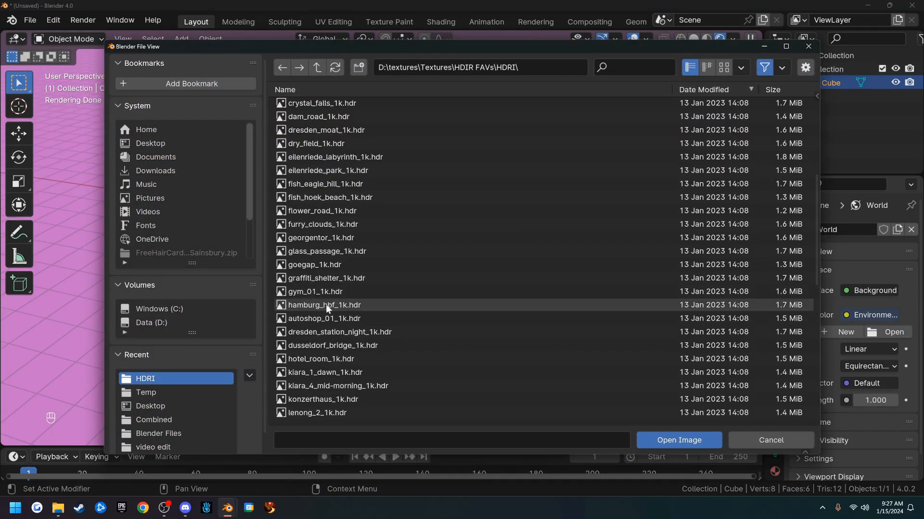
{"action": "mouse_move", "coordinate": [335, 305]}
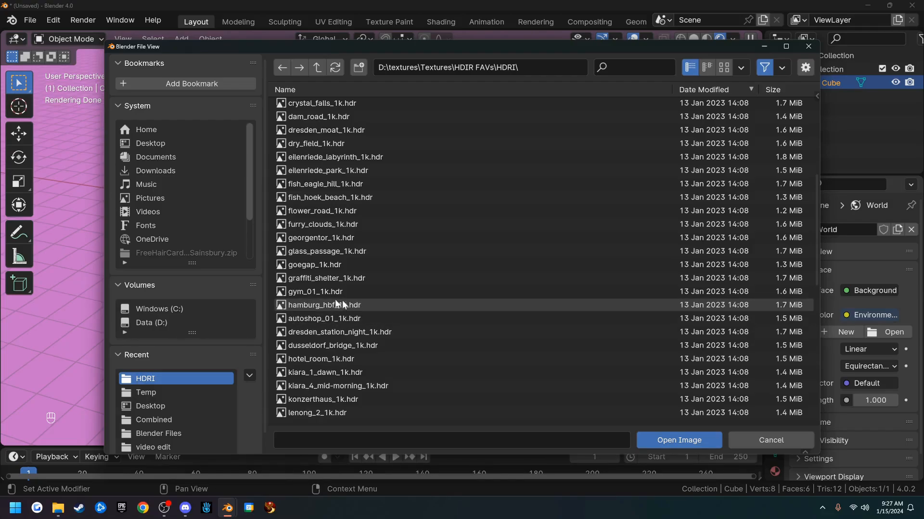
{"action": "left_click", "coordinate": [324, 305]}
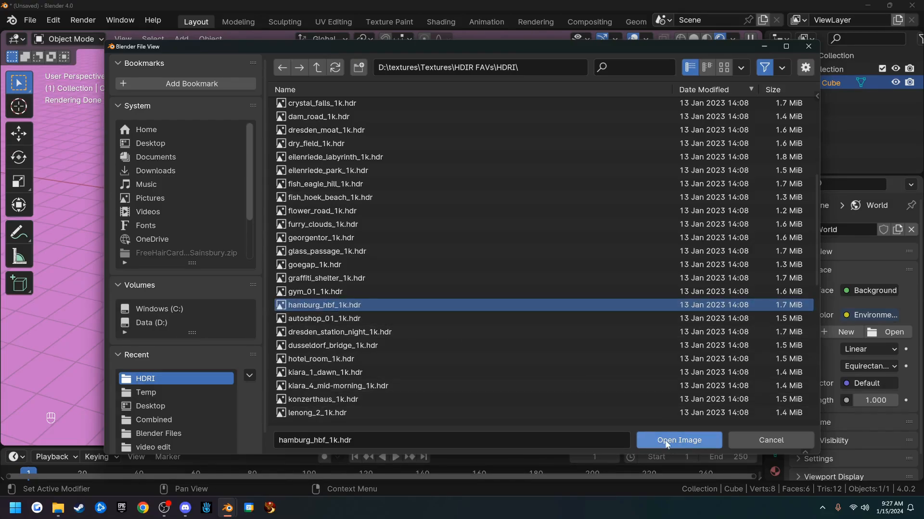
{"action": "left_click", "coordinate": [678, 440]}
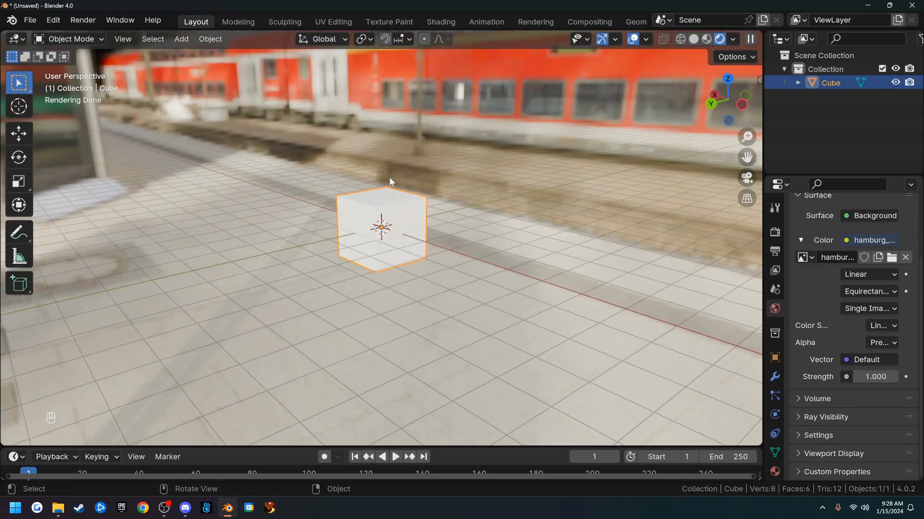
{"action": "mouse_move", "coordinate": [613, 94]}
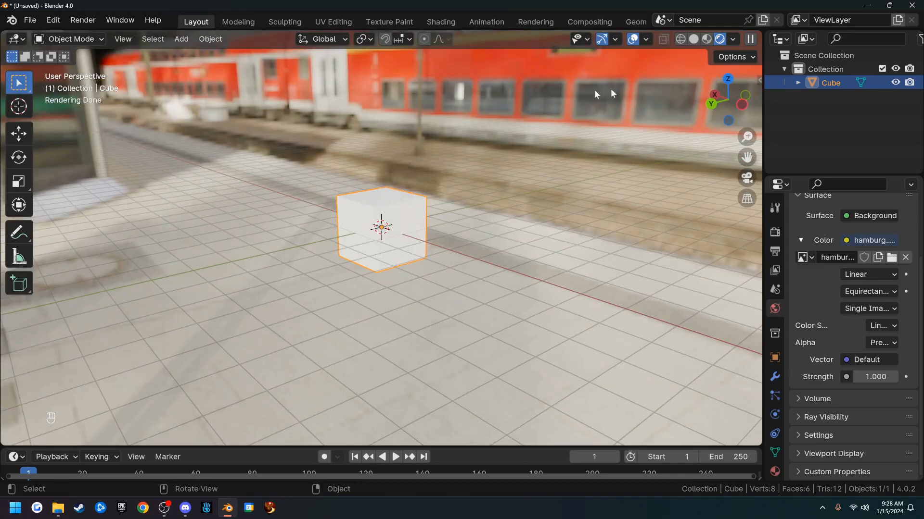
{"action": "mouse_move", "coordinate": [694, 39]}
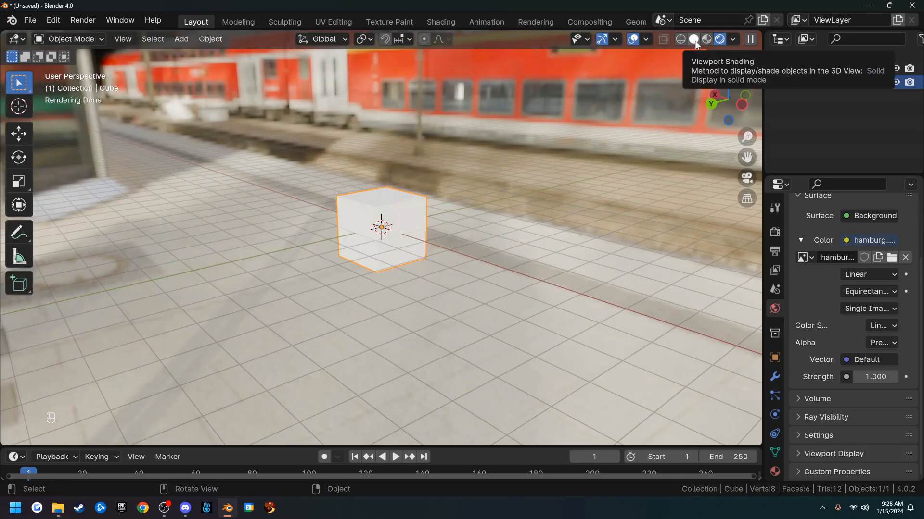
Step: Switch the viewport to Solid shading, showing the grey cube on the dark grid
{"action": "left_click", "coordinate": [697, 38]}
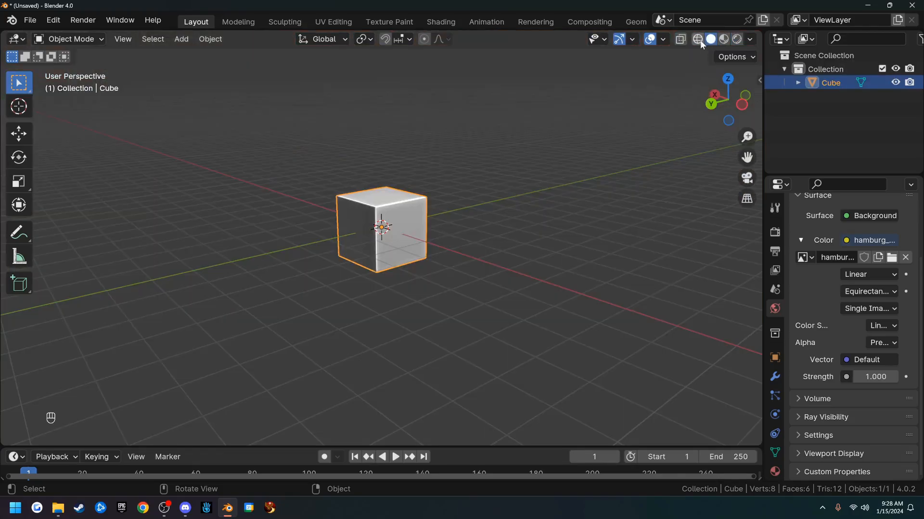
{"action": "key", "text": "f7"}
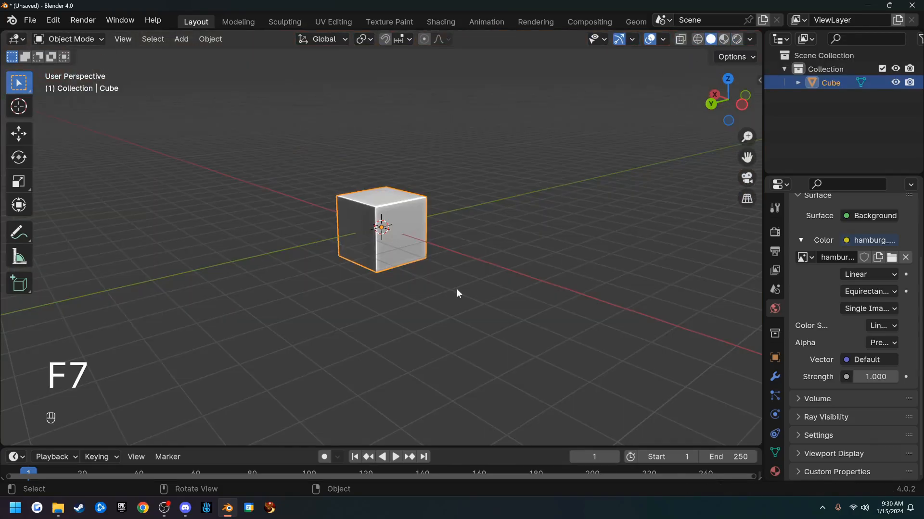
{"action": "mouse_move", "coordinate": [331, 230]}
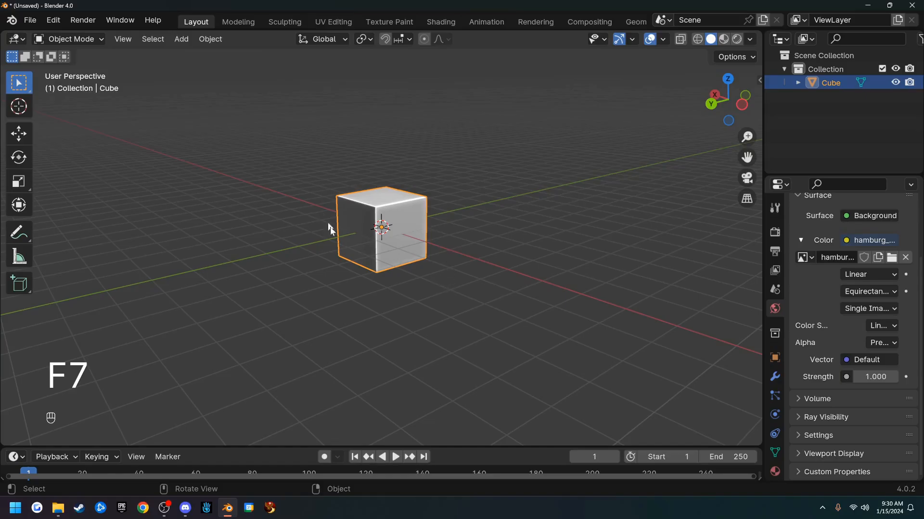
{"action": "mouse_move", "coordinate": [429, 242]}
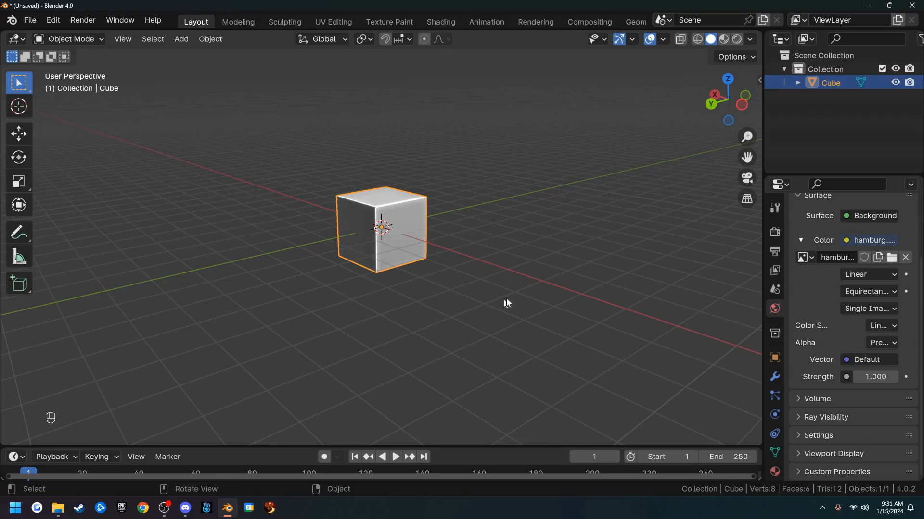
Step: Save the current scene and settings as Blender's startup file via File > Defaults
{"action": "left_click", "coordinate": [29, 20]}
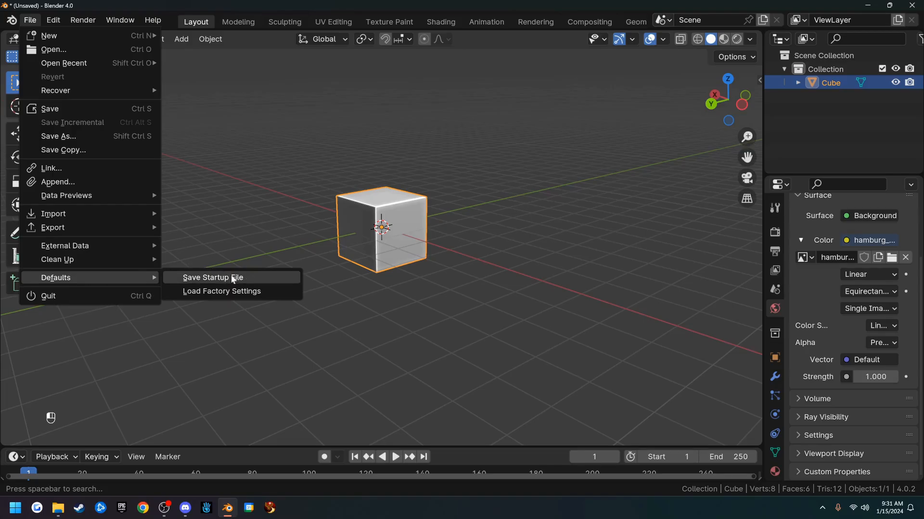
{"action": "left_click", "coordinate": [212, 277]}
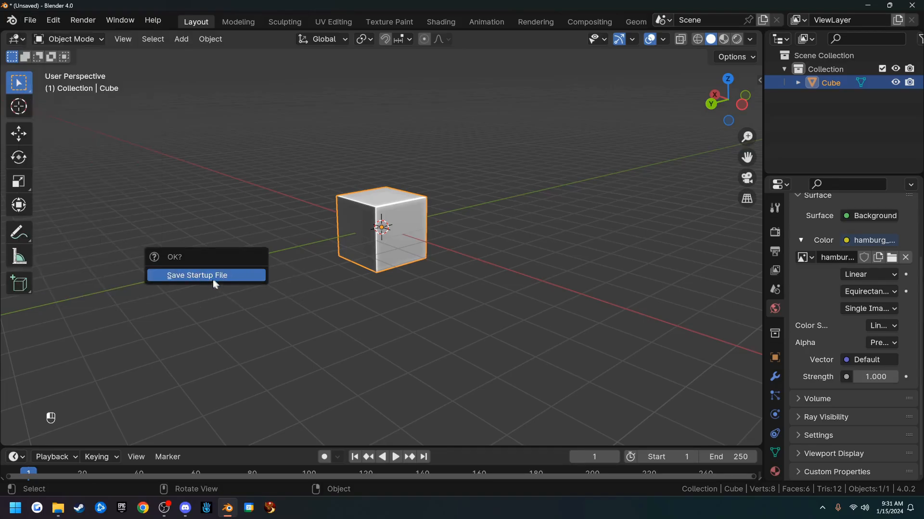
{"action": "left_click", "coordinate": [196, 275]}
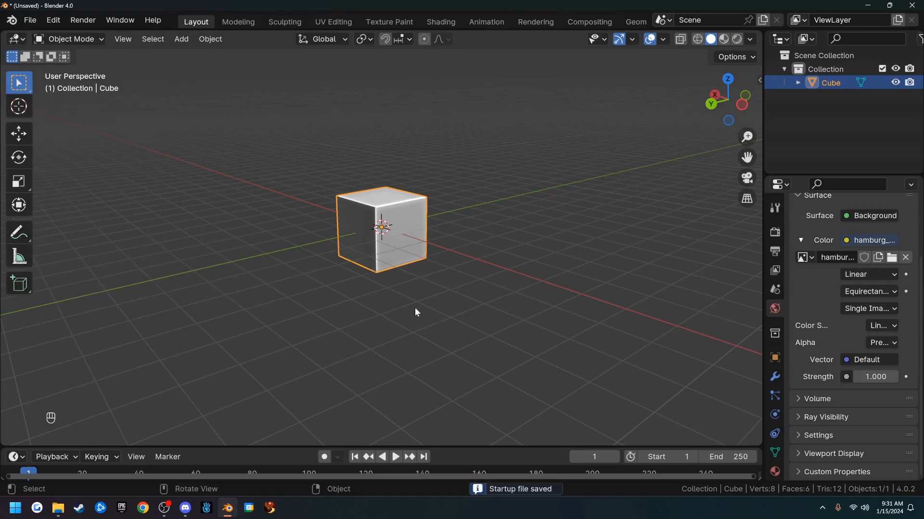